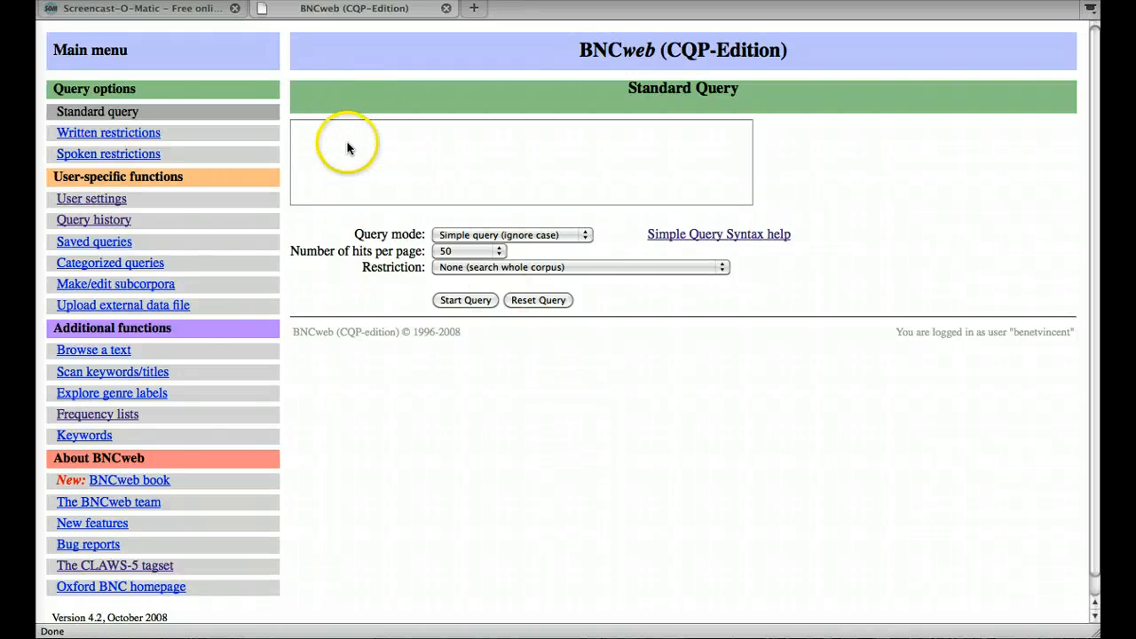
Run a simple whole-corpus query for the word 'the'
click(519, 161)
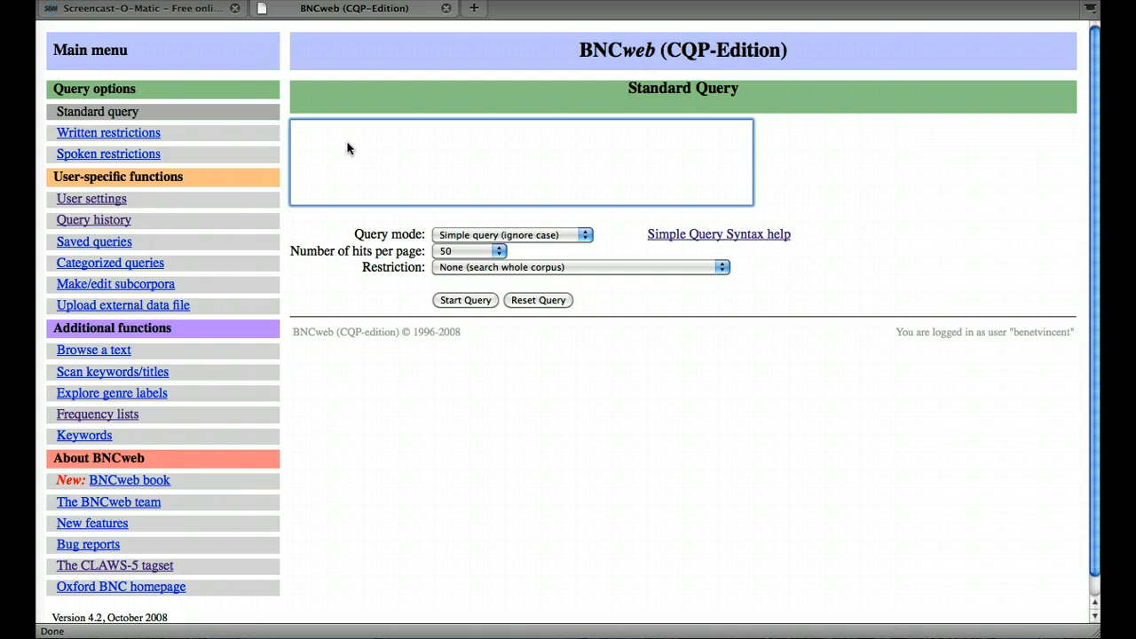
text(the)
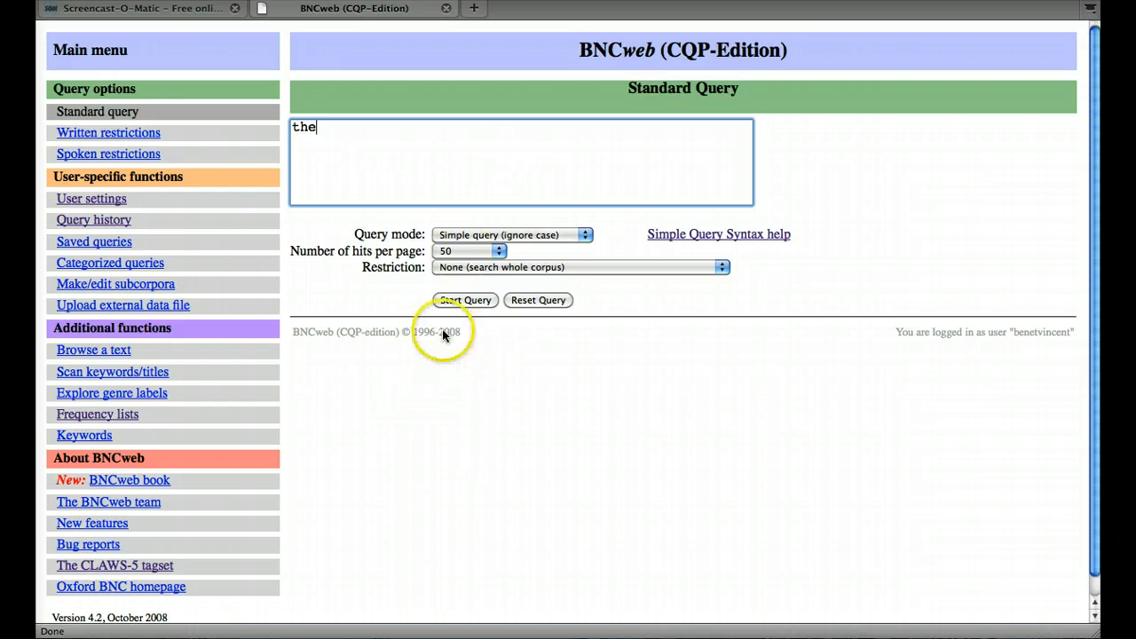
click(465, 300)
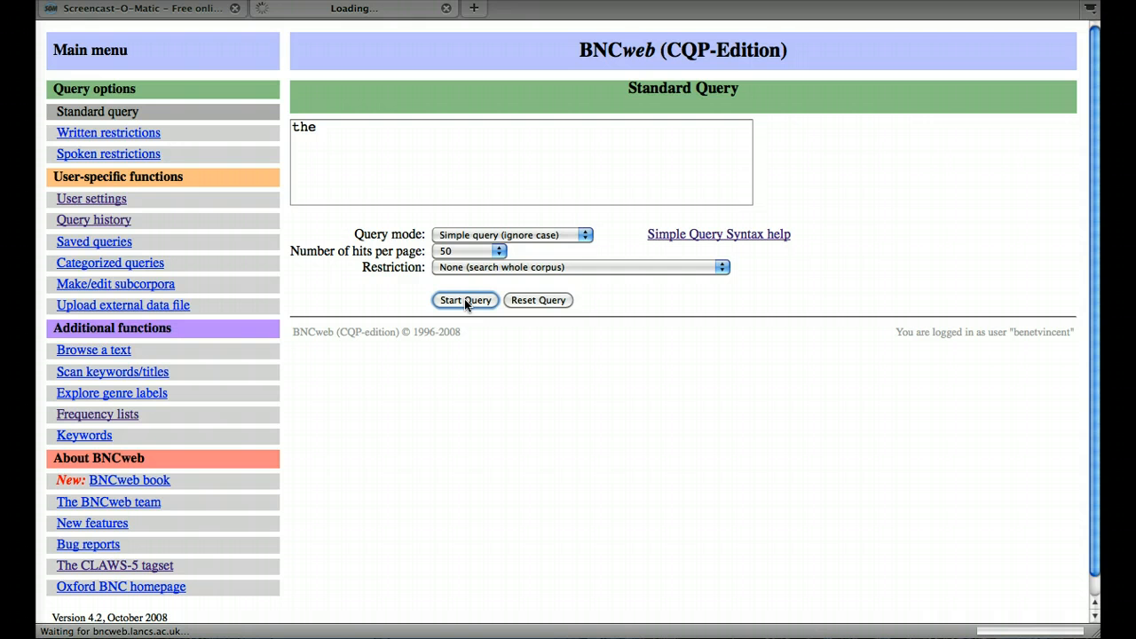
click(464, 299)
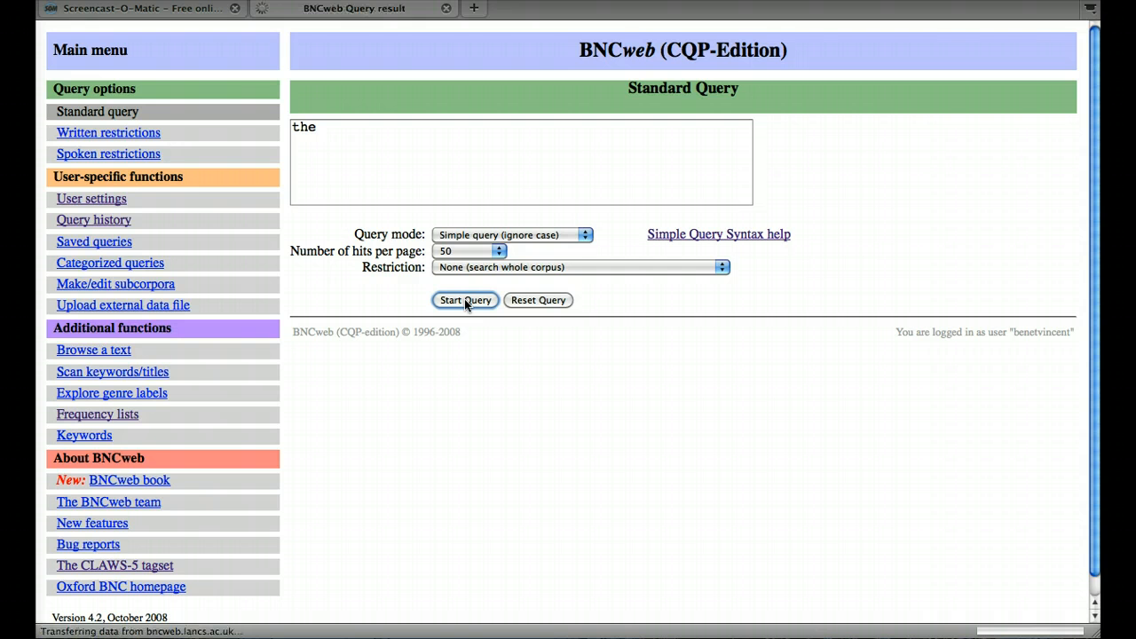
Note 6,041,234 hits (61,448.72 per million) for 'the', then choose New Query
click(465, 300)
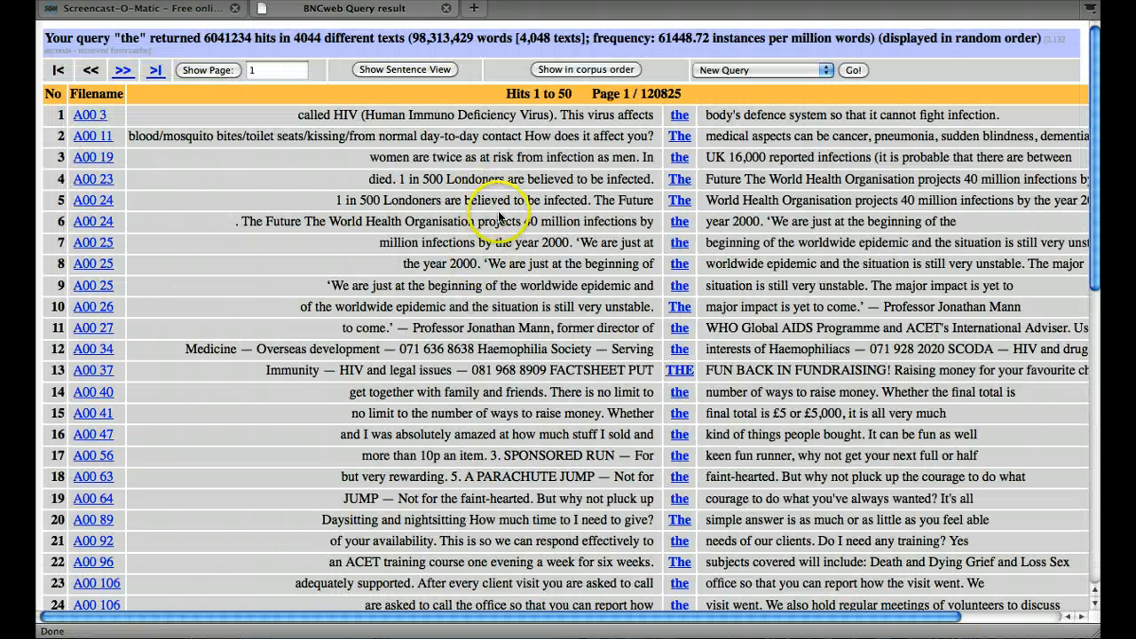
mouse_move(501, 193)
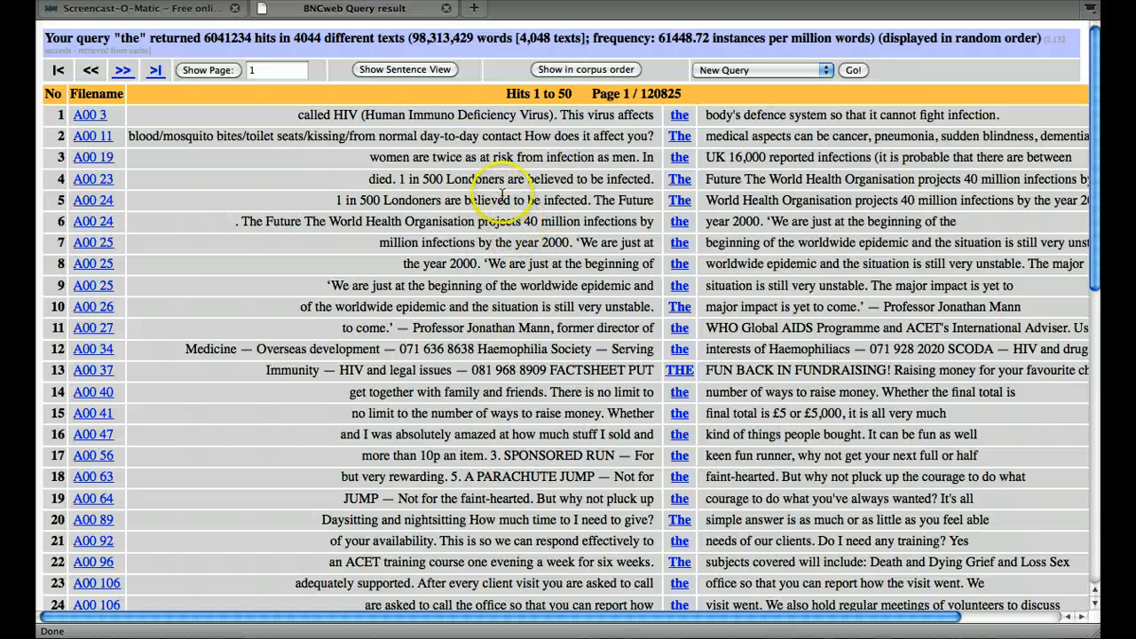
mouse_move(435, 124)
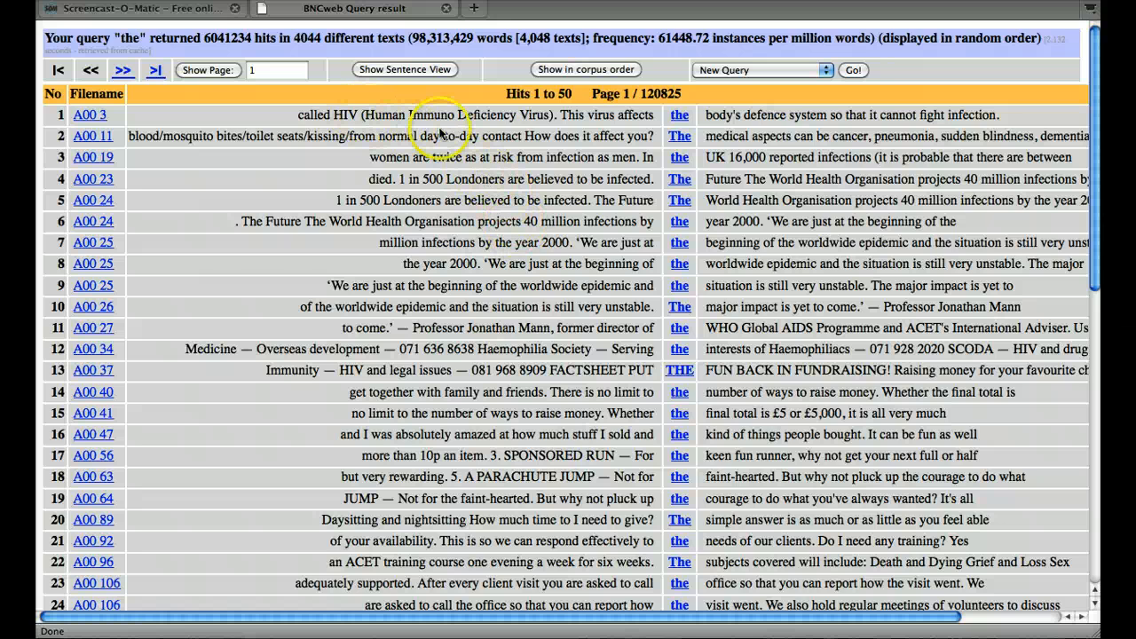
mouse_move(204, 44)
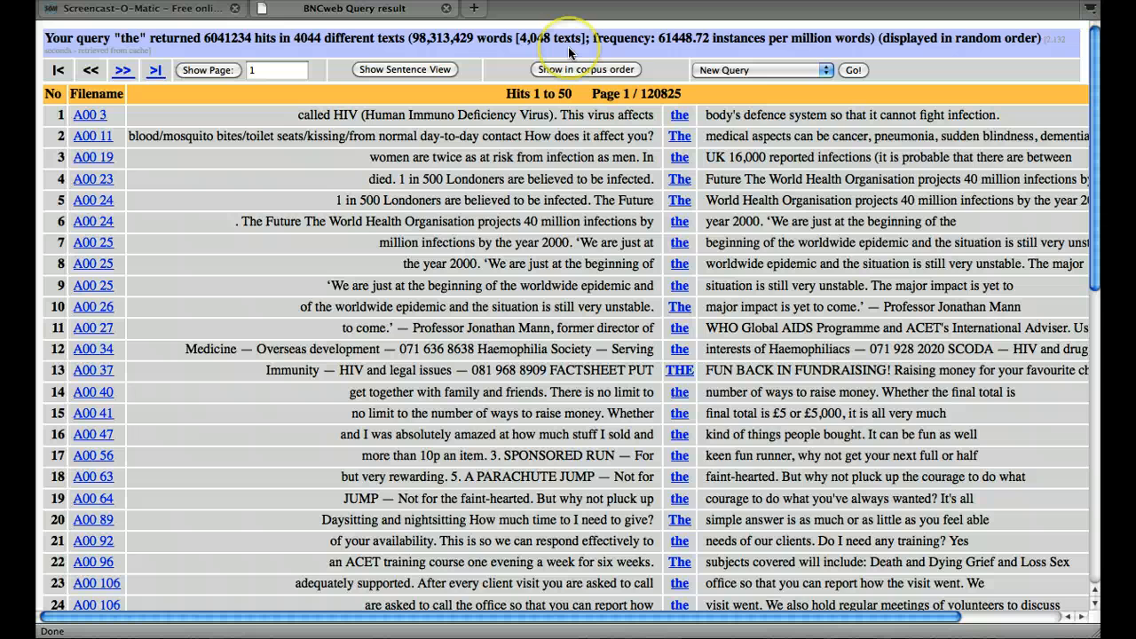
mouse_move(568, 53)
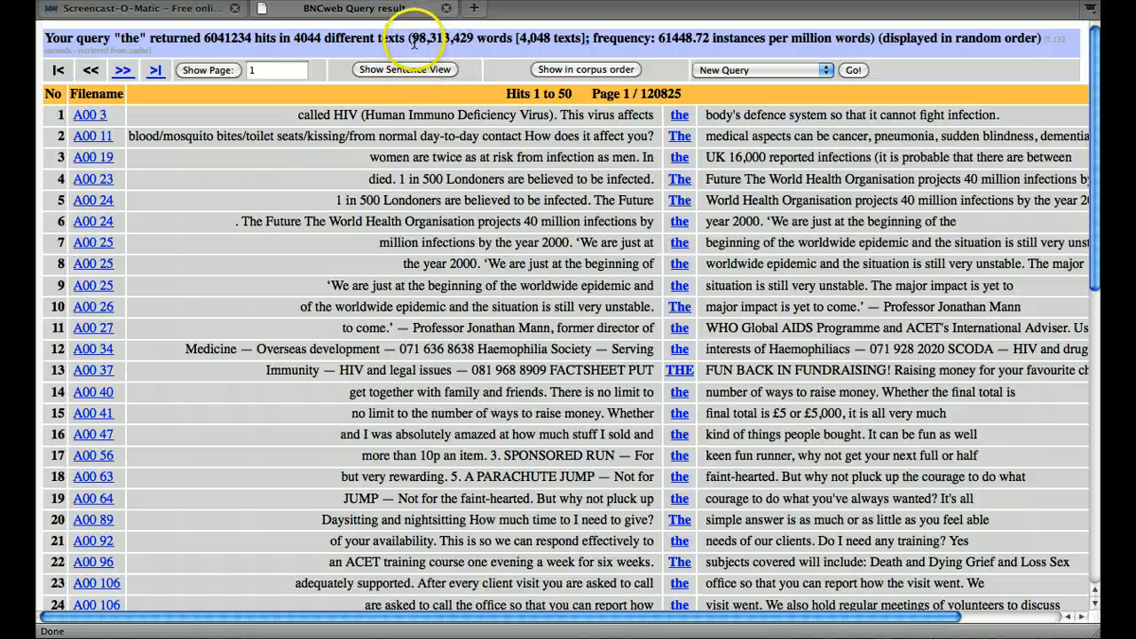
mouse_move(492, 42)
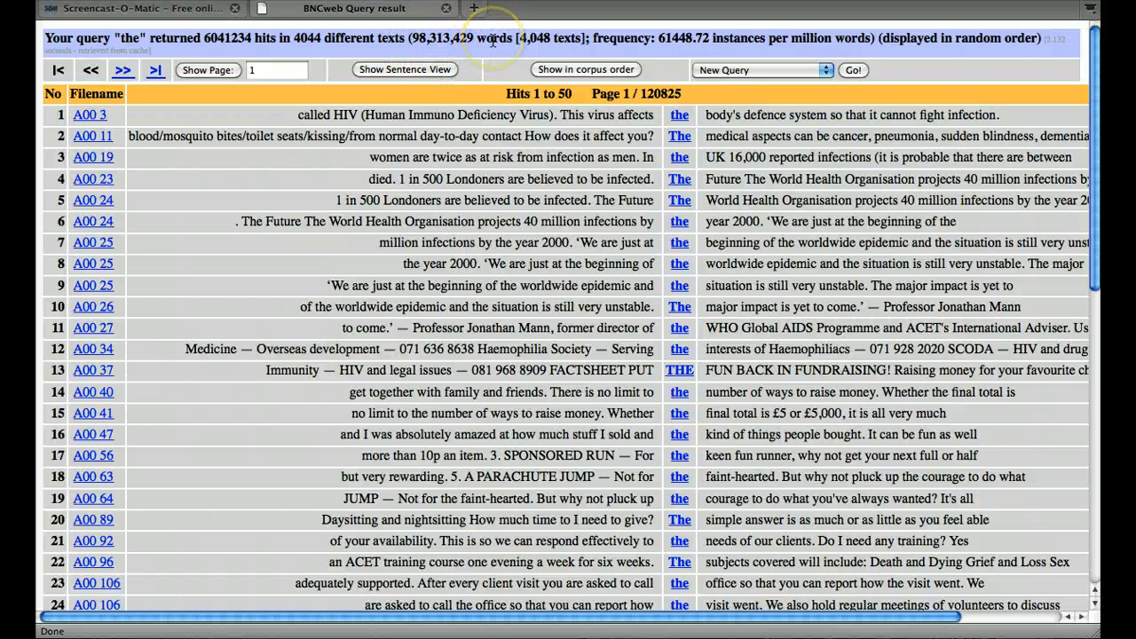
mouse_move(648, 55)
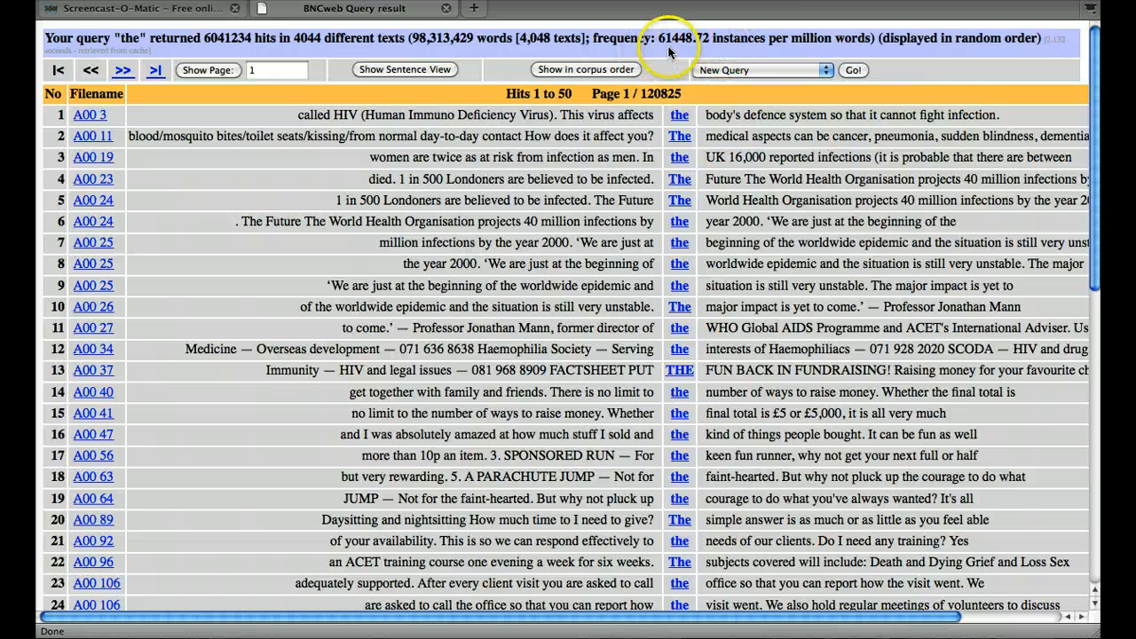
mouse_move(715, 55)
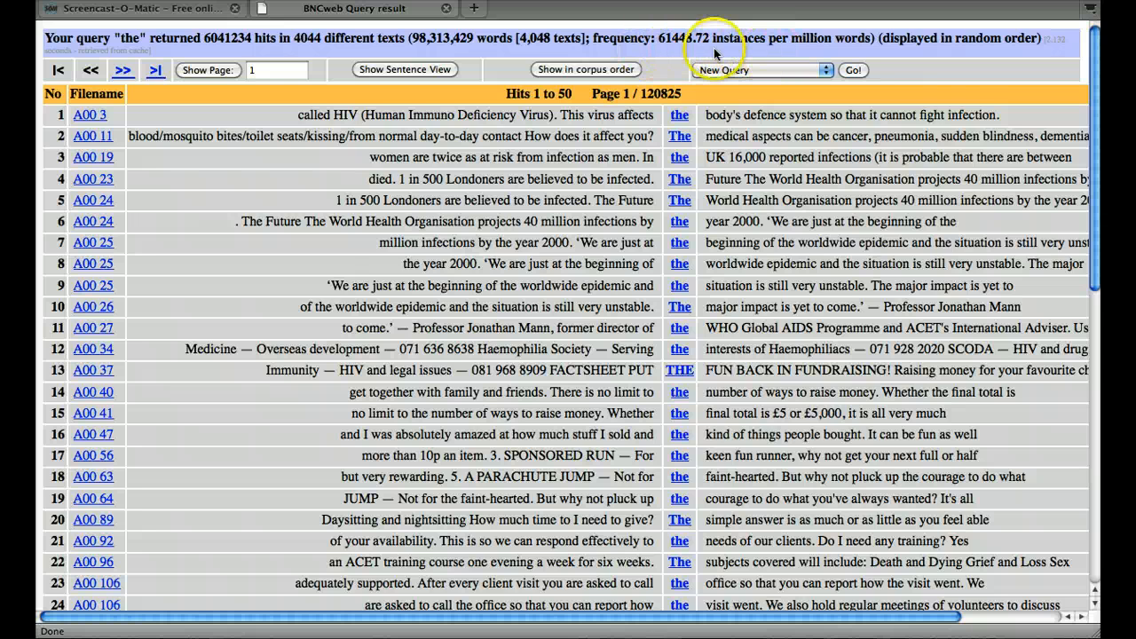
mouse_move(777, 55)
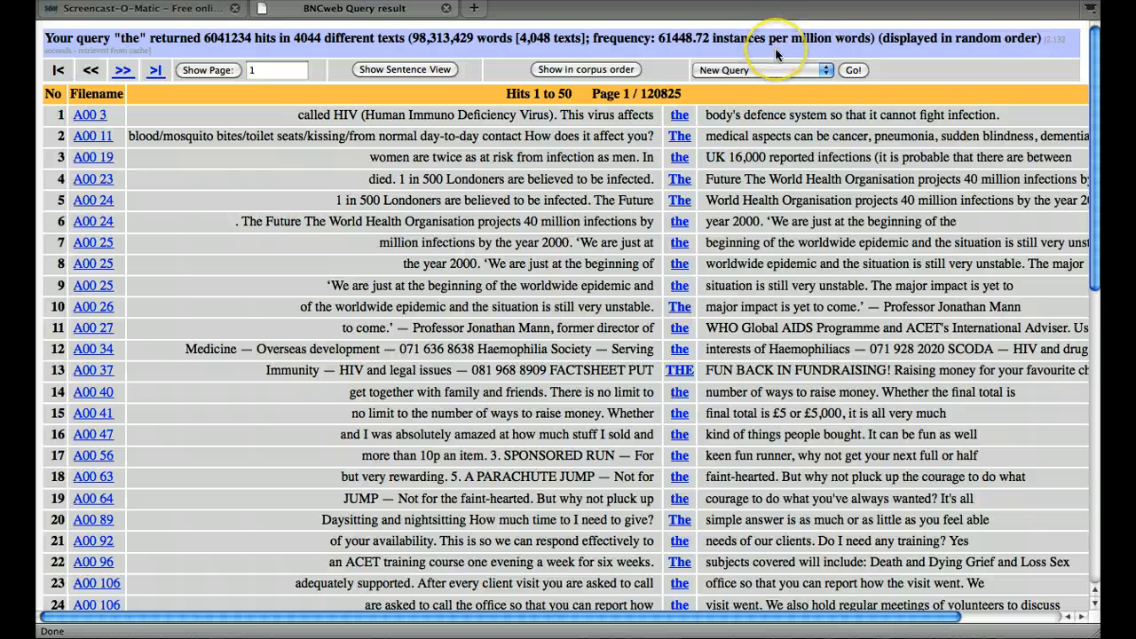
mouse_move(509, 273)
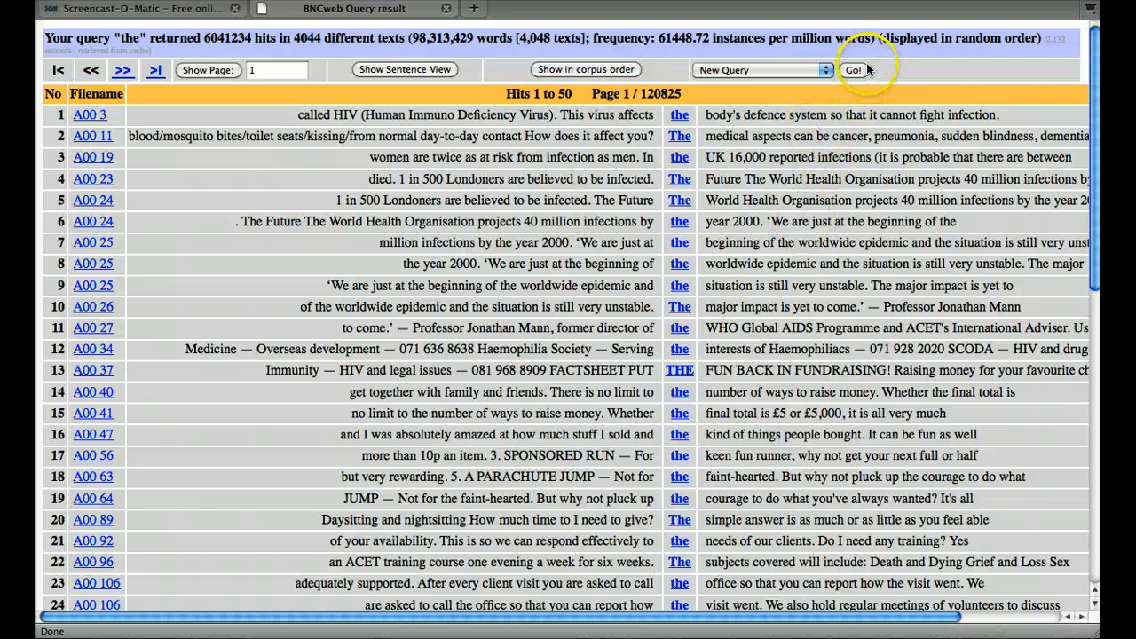
click(853, 70)
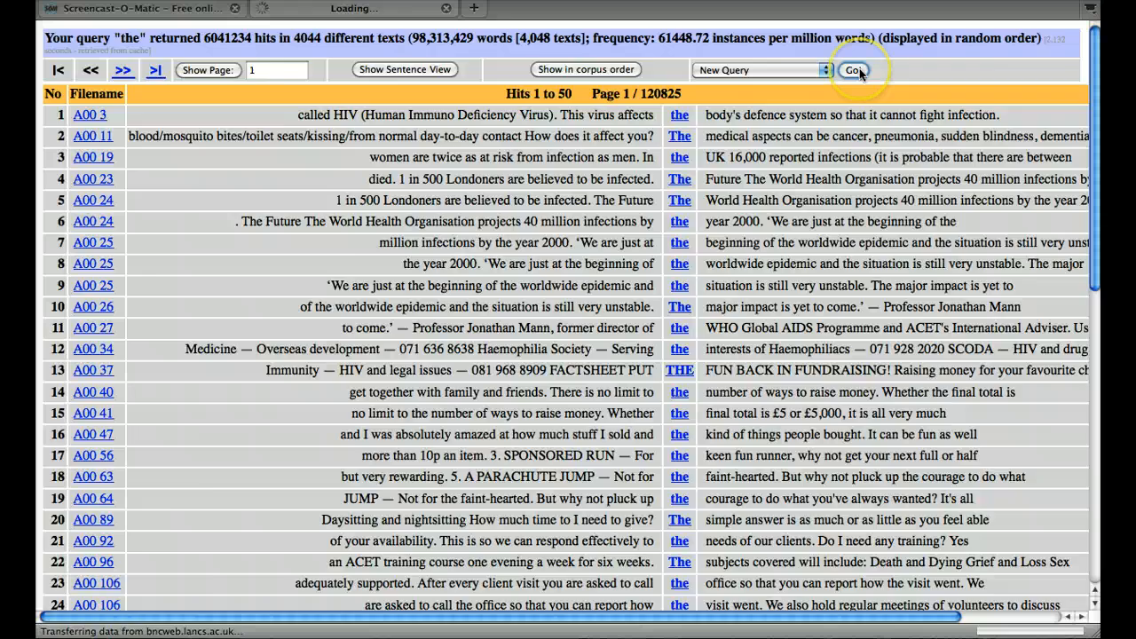
Run a standard whole-corpus query for the word 'and'
click(853, 70)
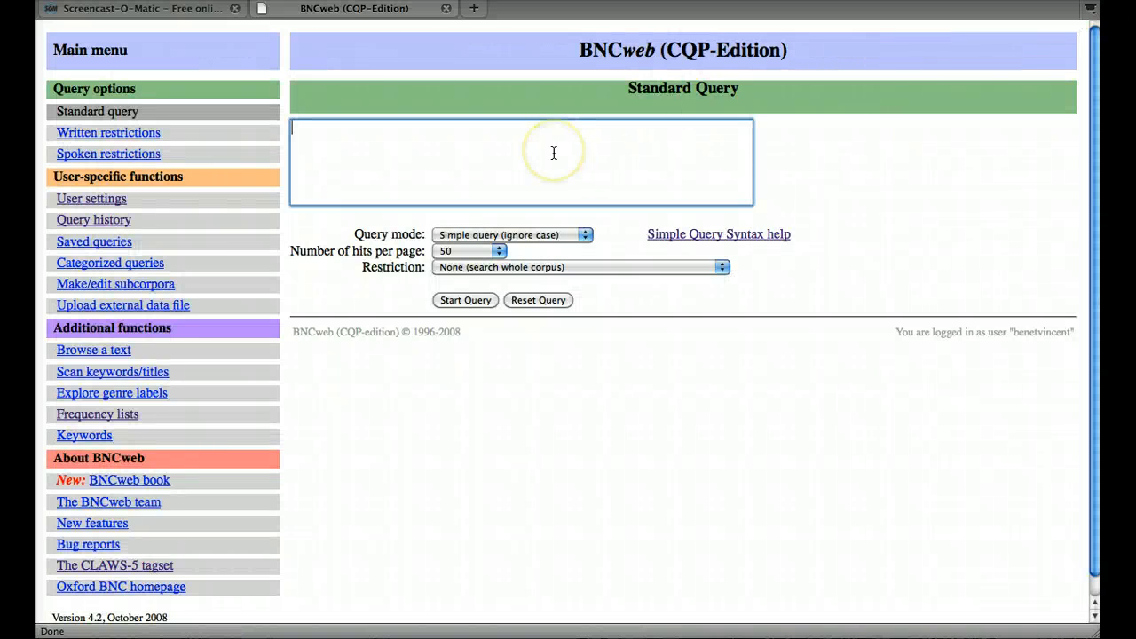
text(an)
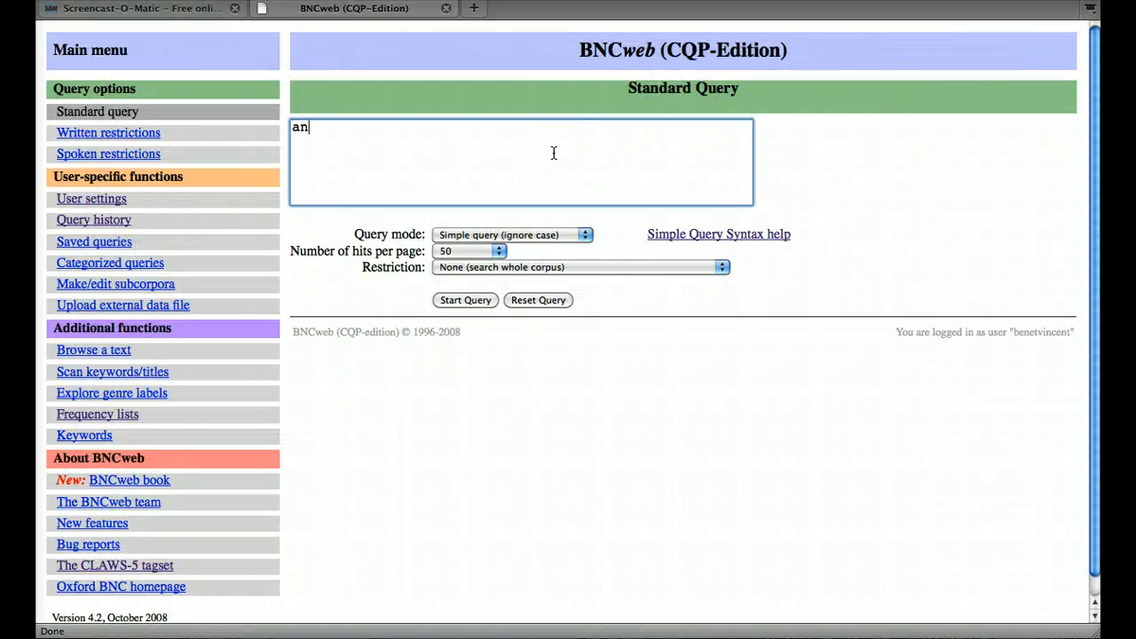
text(d)
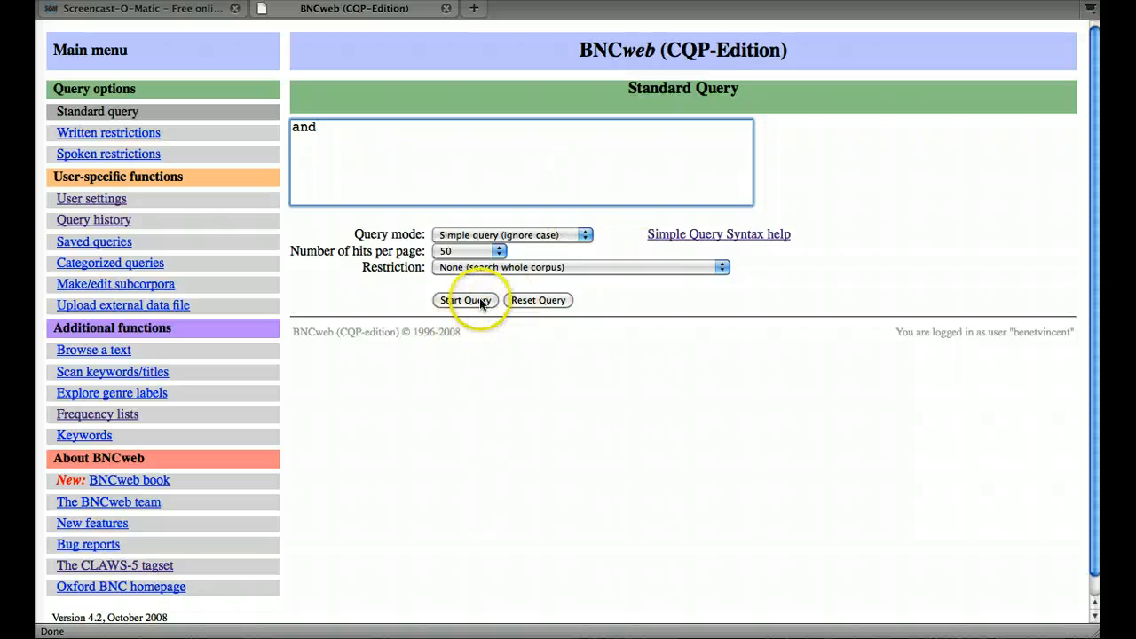
click(464, 299)
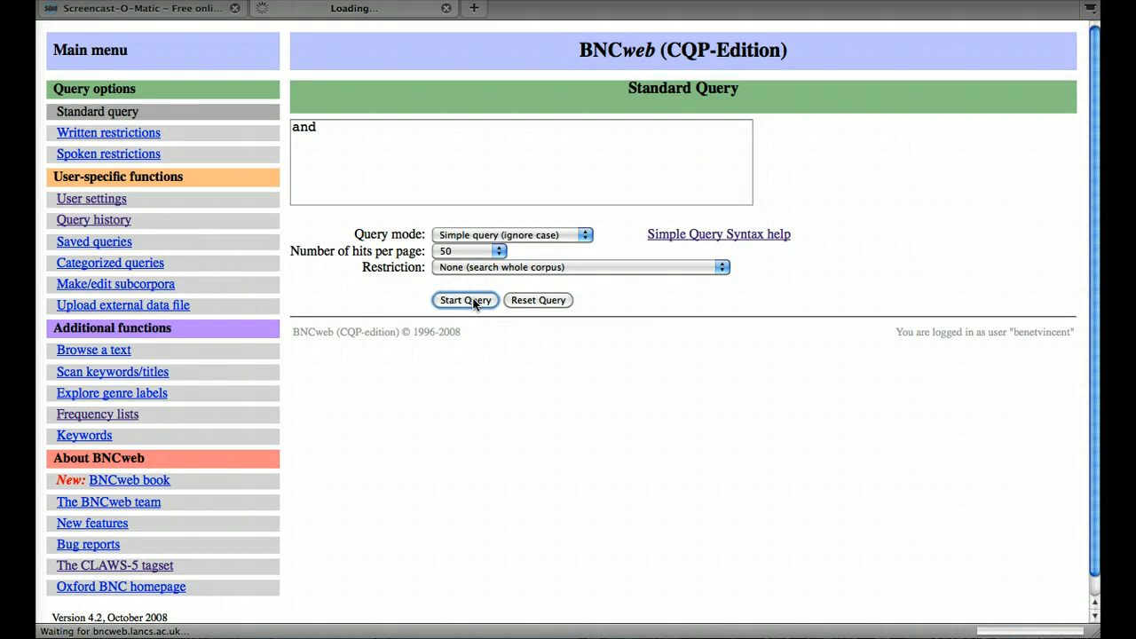
click(464, 300)
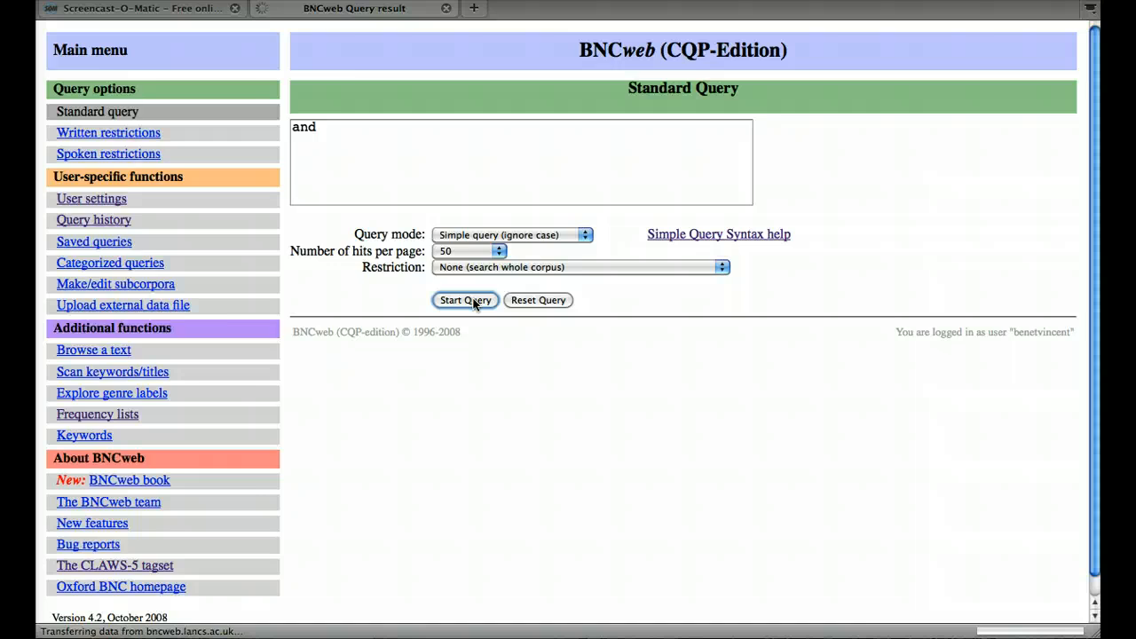
Check the 'and' results: 2,616,708 hits, 26,615.98 per million words
click(465, 299)
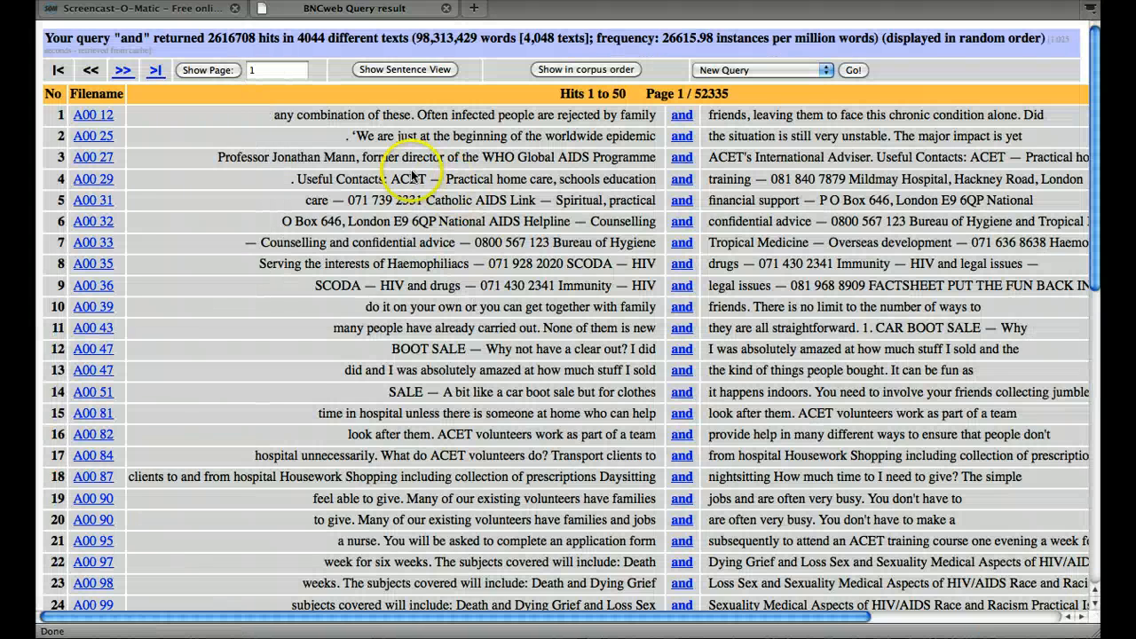
mouse_move(222, 44)
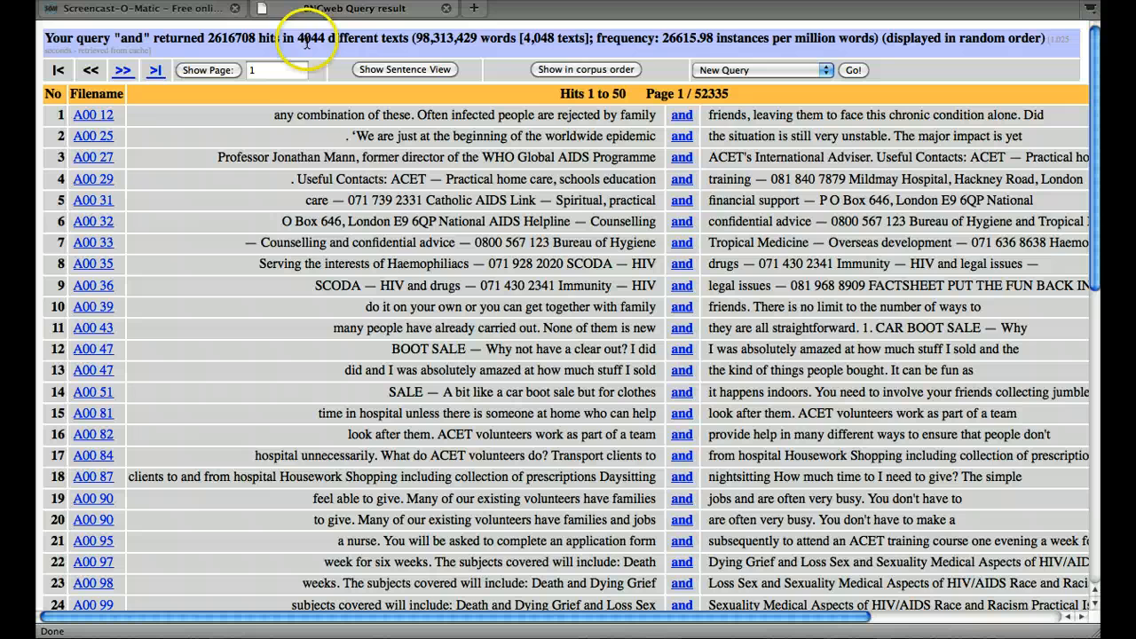
mouse_move(484, 60)
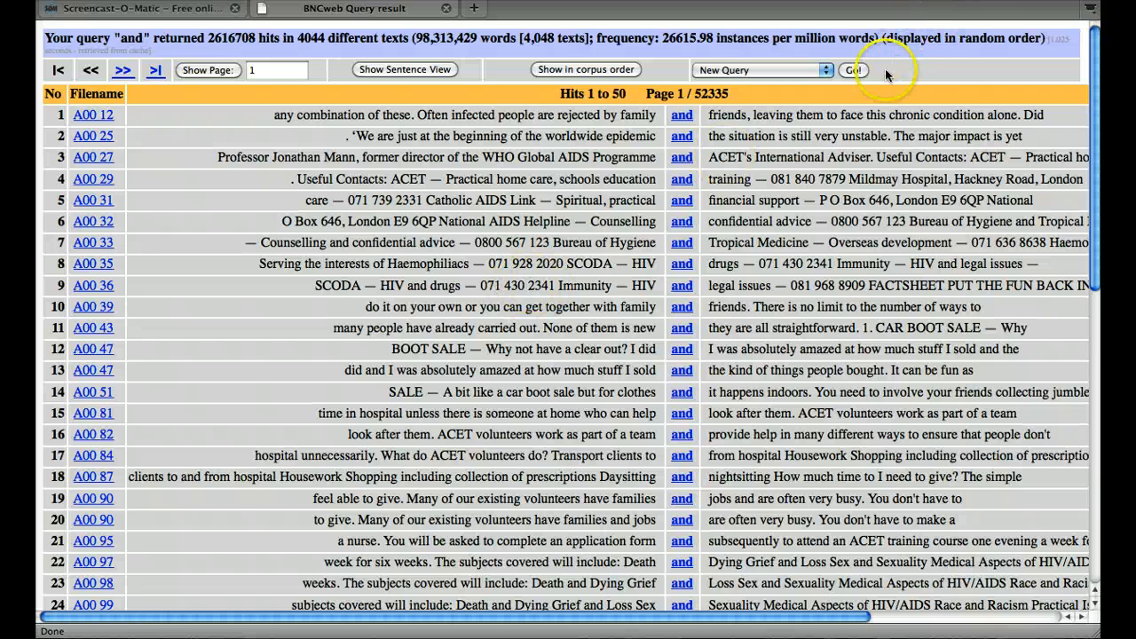
Return to a blank Standard Query form and go to Frequency lists
click(853, 70)
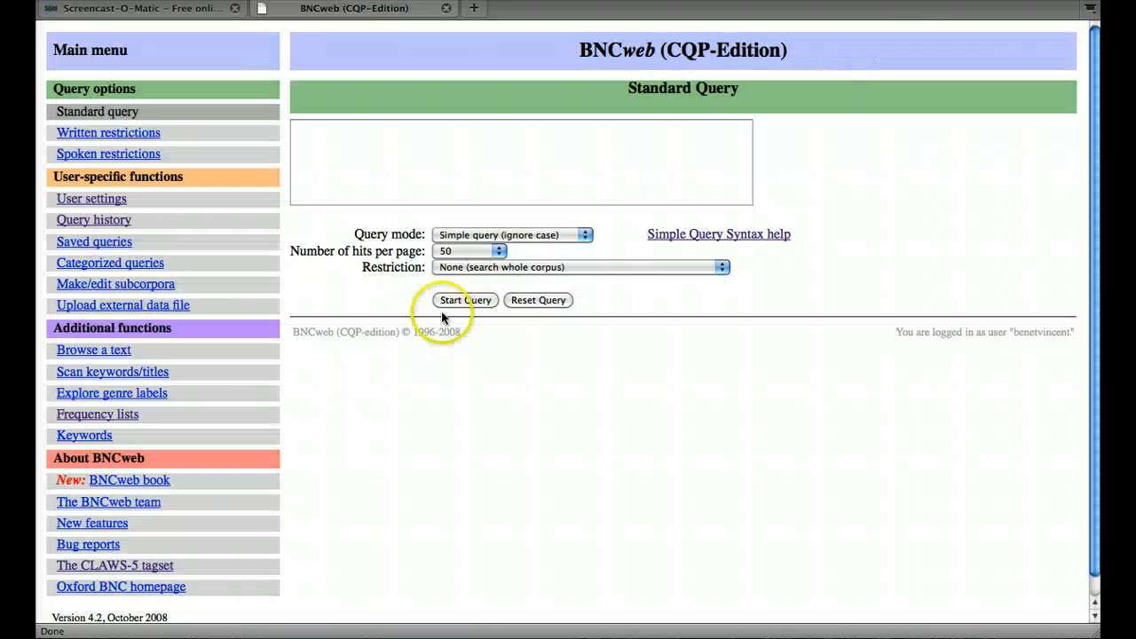
mouse_move(358, 137)
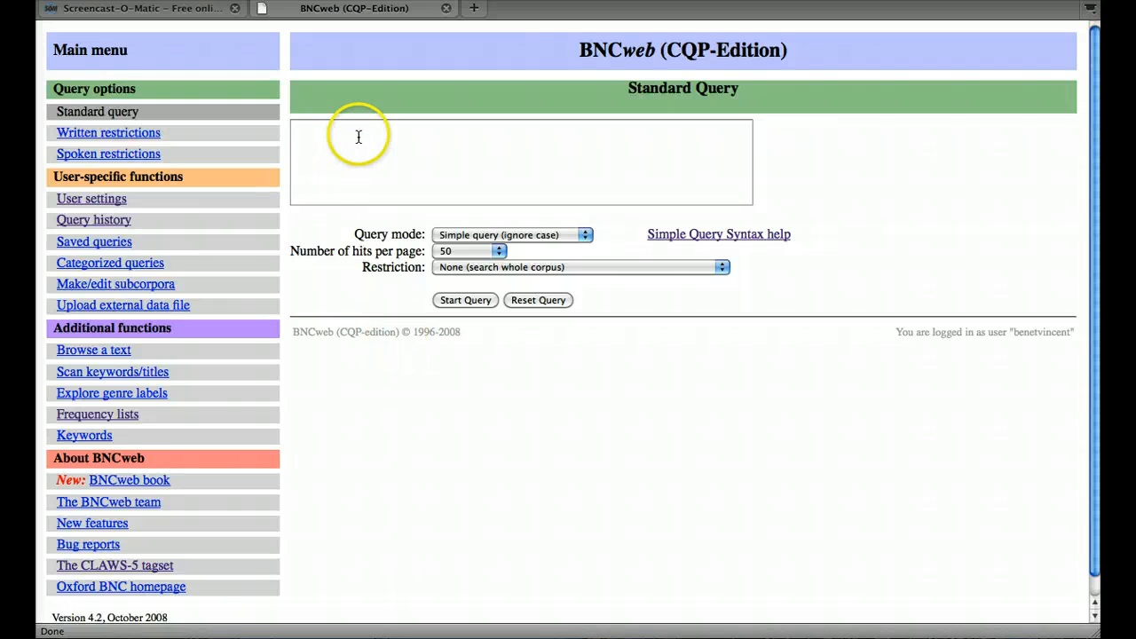
mouse_move(252, 259)
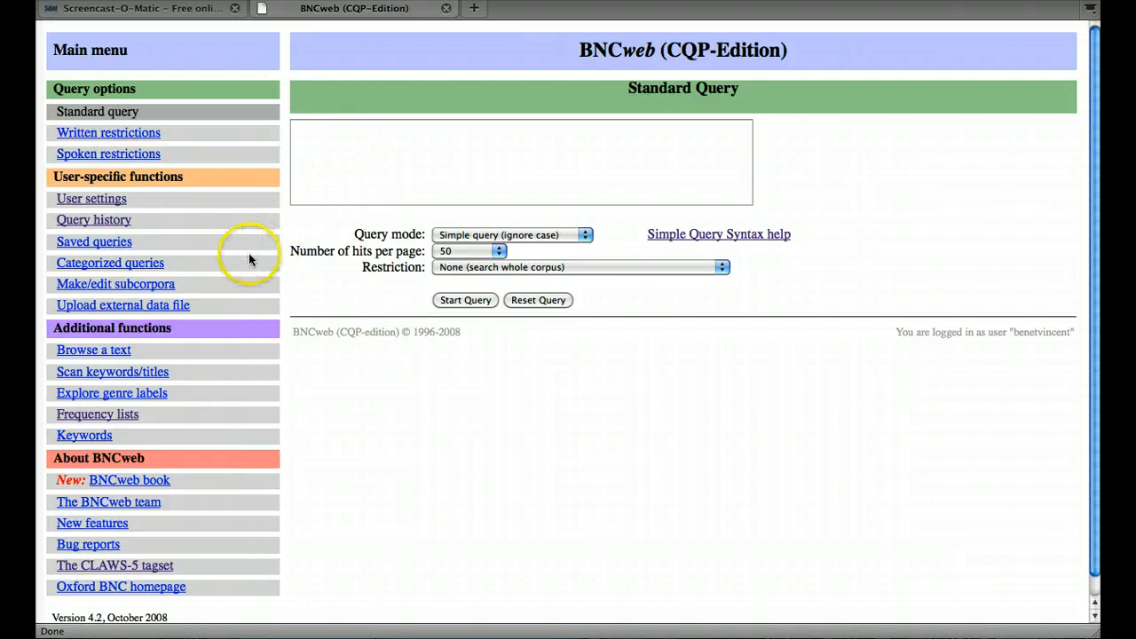
mouse_move(124, 413)
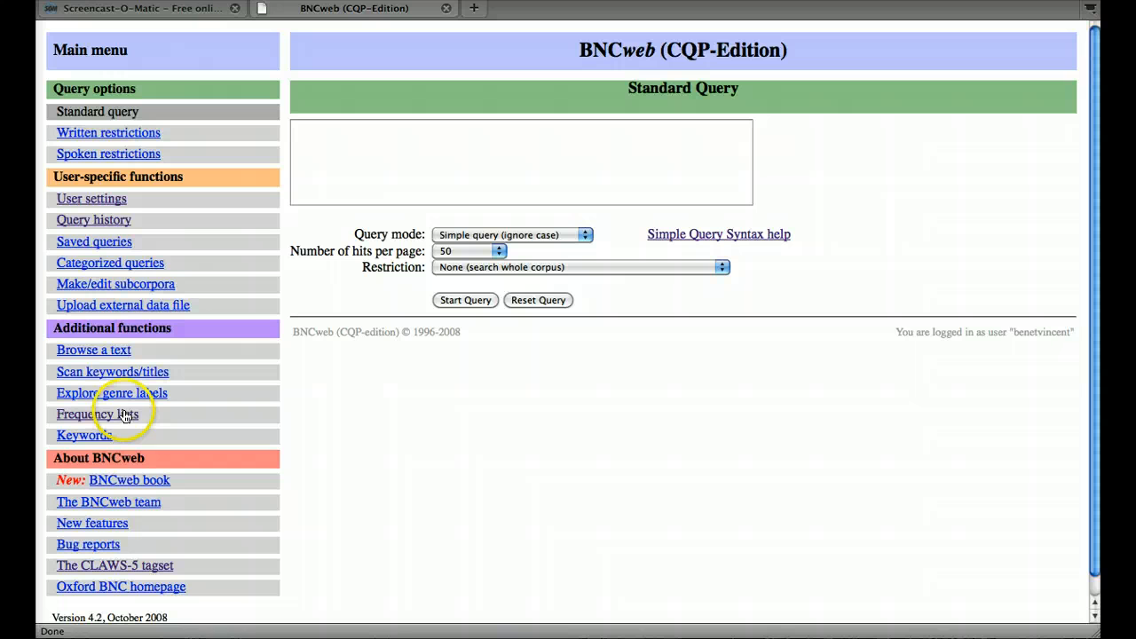
click(97, 414)
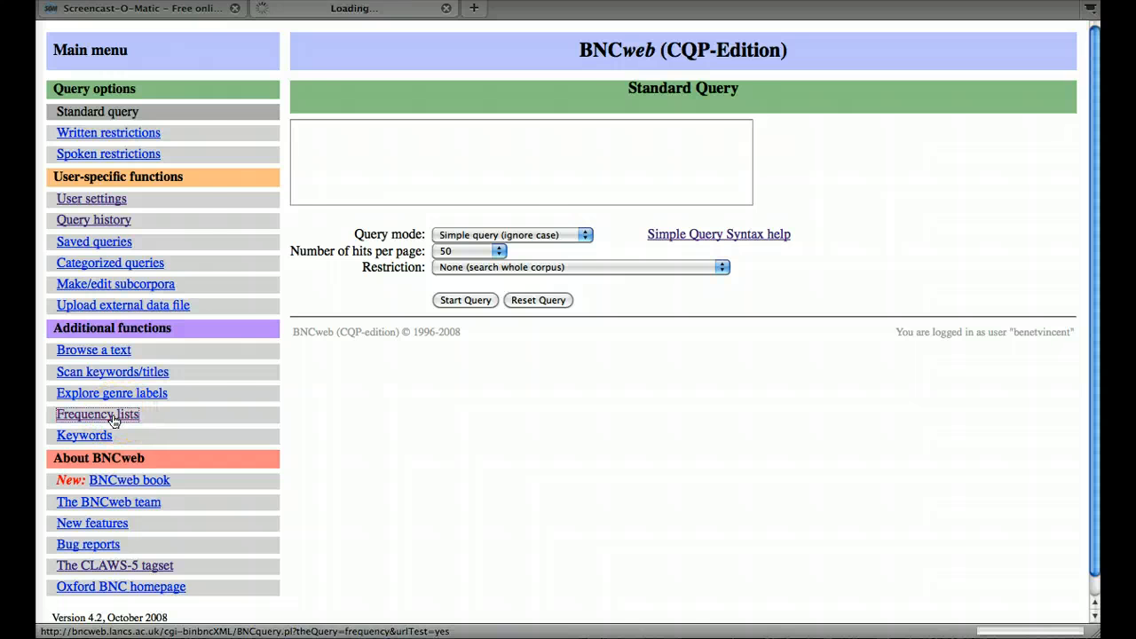
Adjust the word frequency range in the Word frequencies panel
click(97, 415)
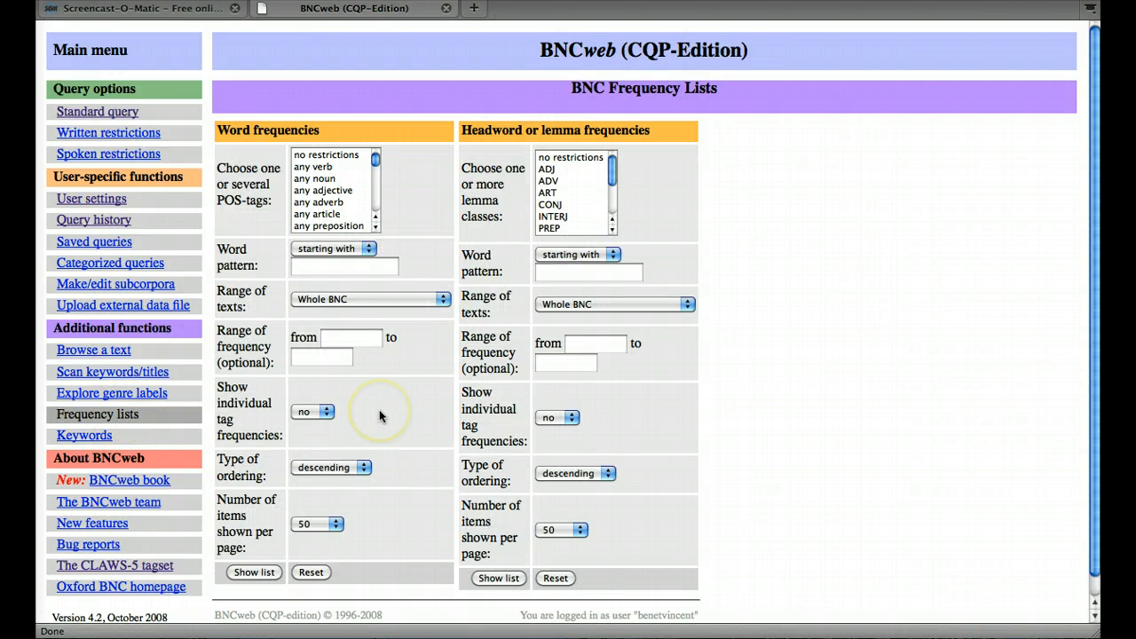
mouse_move(381, 417)
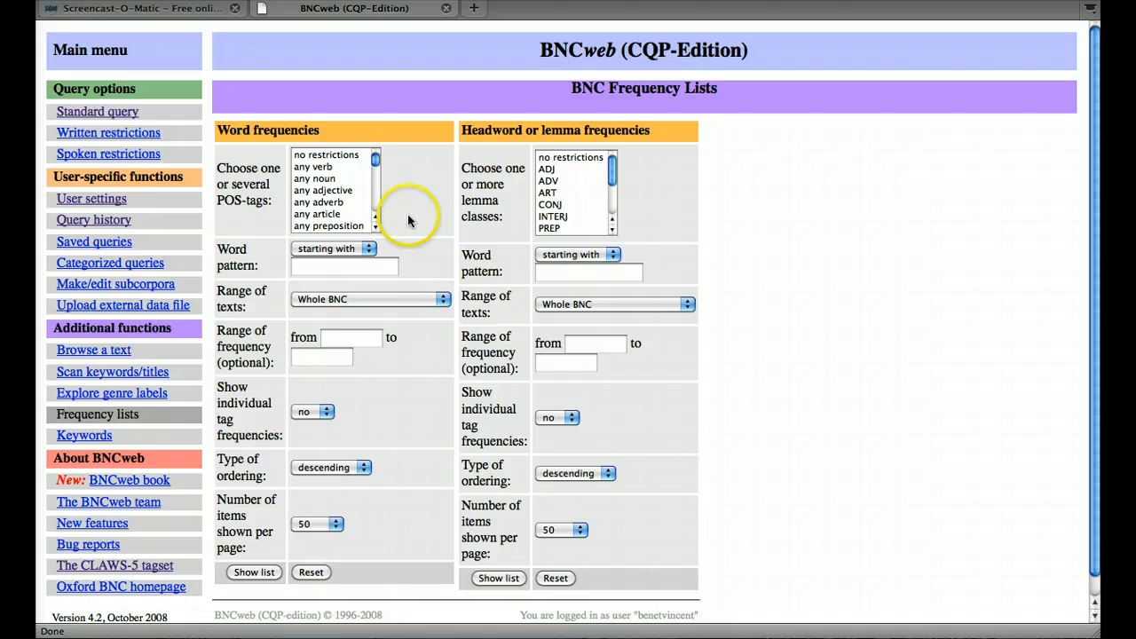
mouse_move(337, 189)
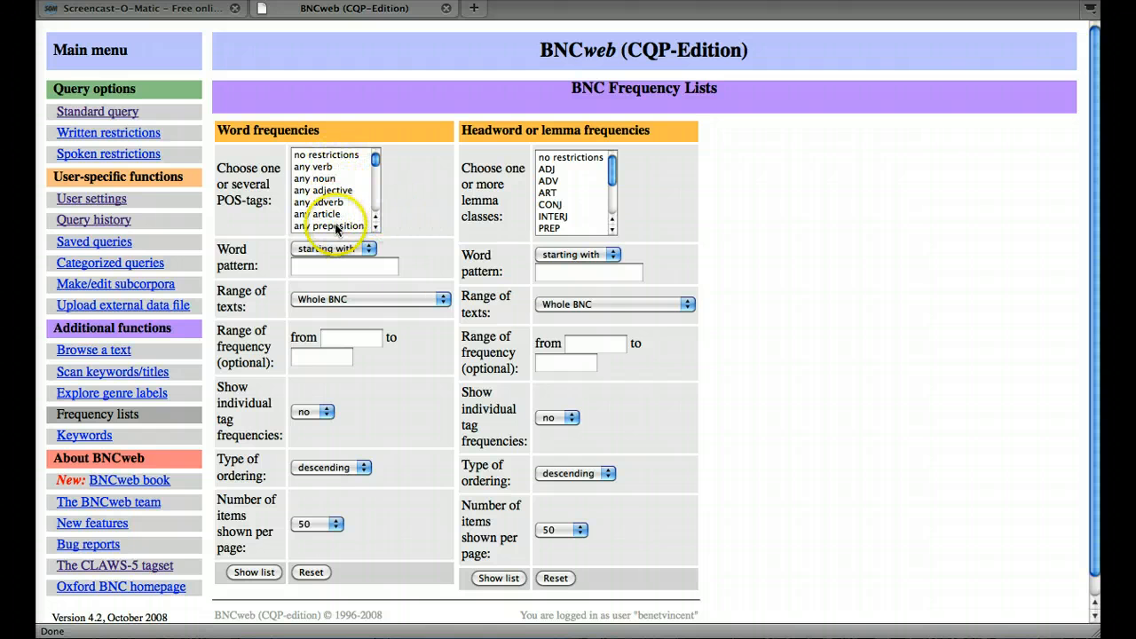
mouse_move(349, 273)
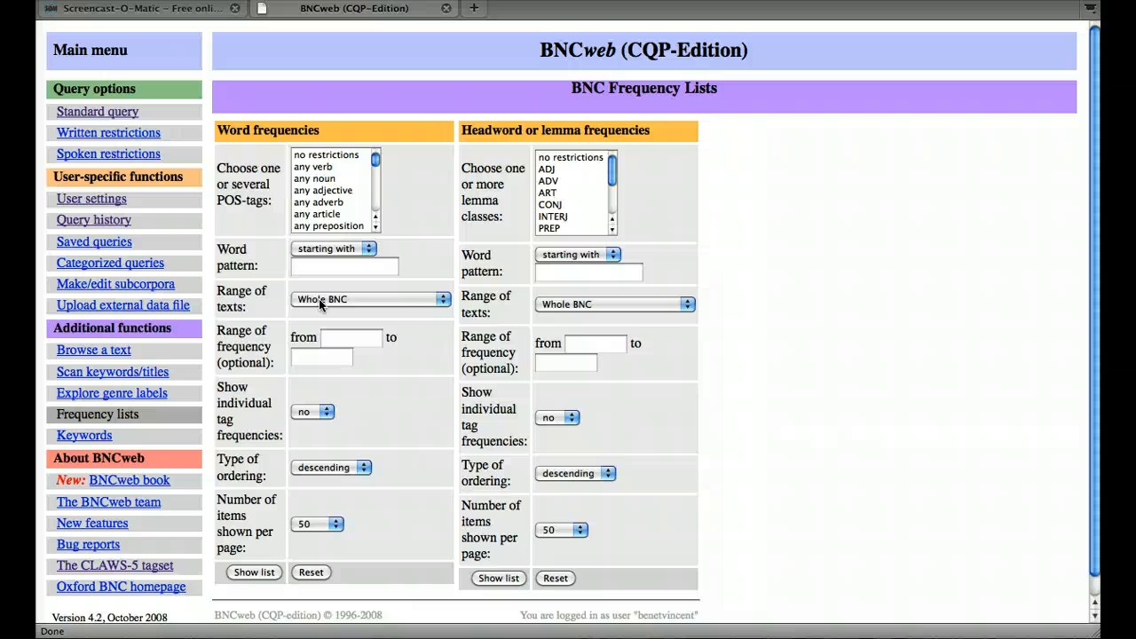
click(370, 299)
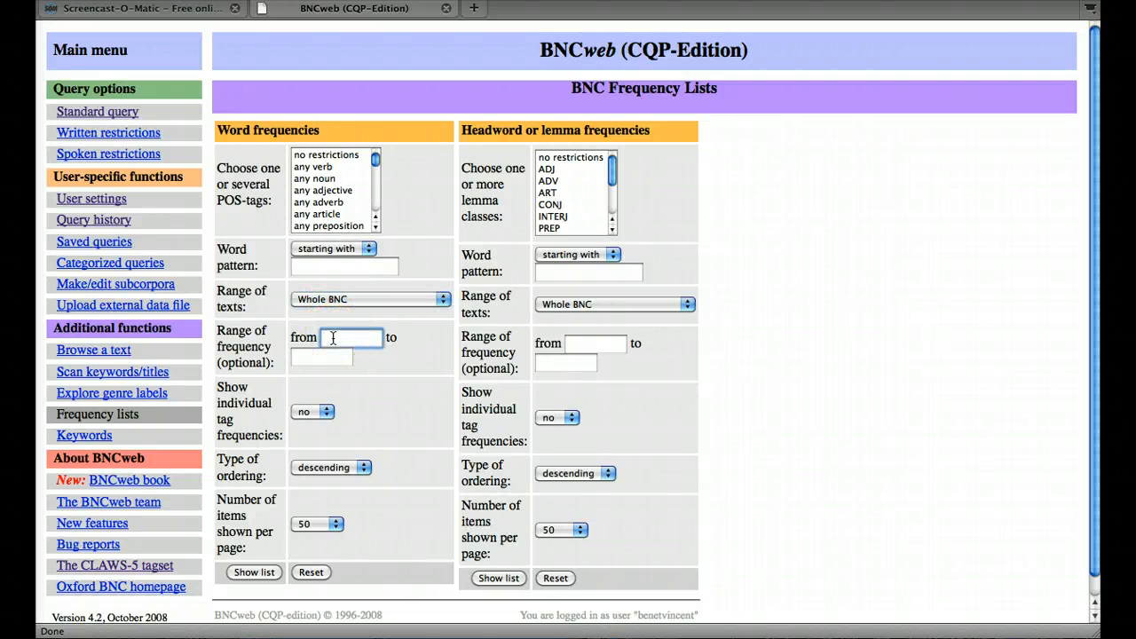
click(347, 338)
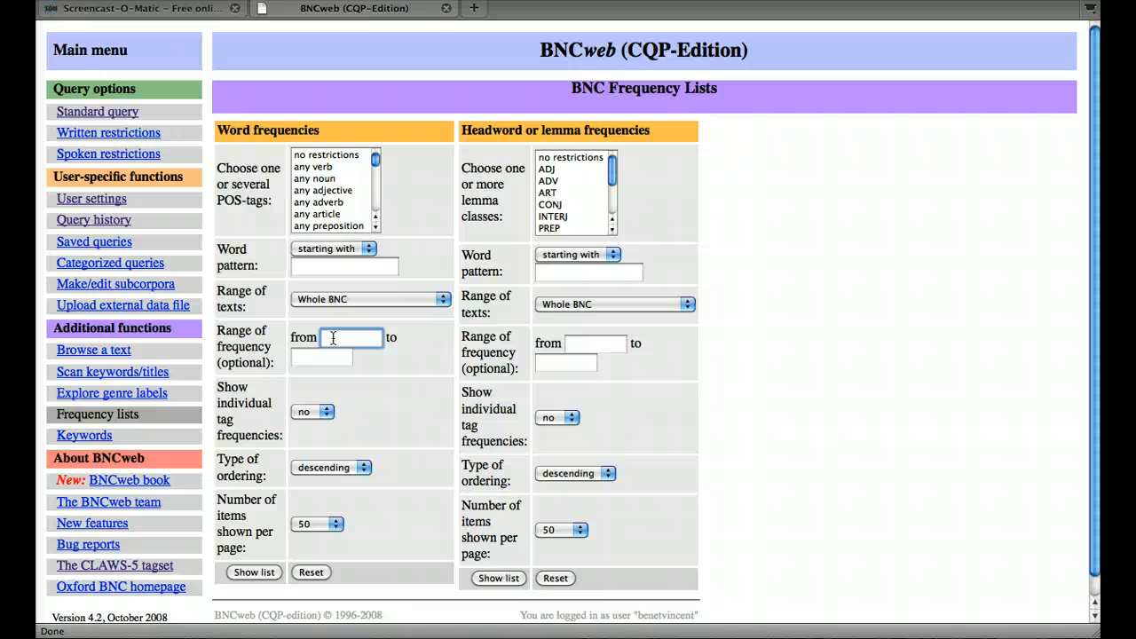
text(1)
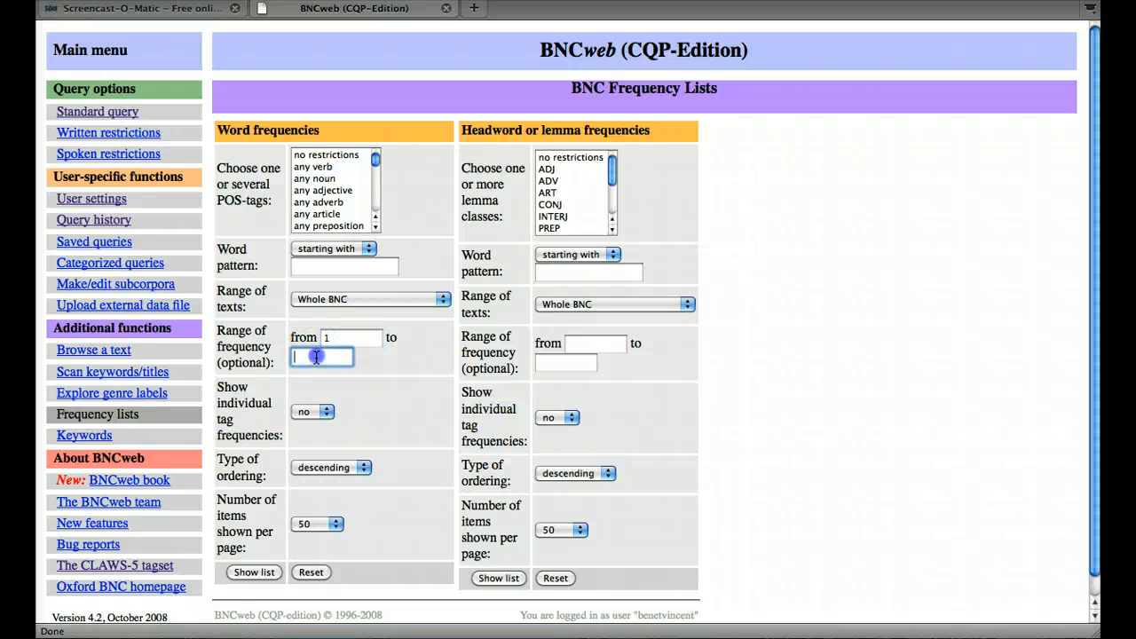
text(1)
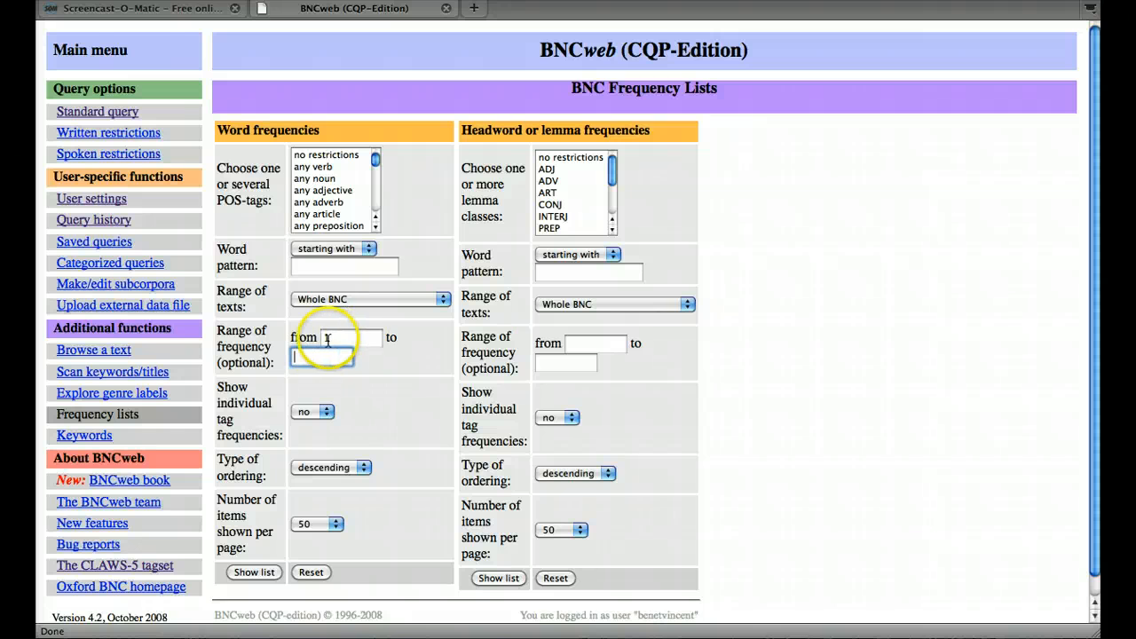
mouse_move(277, 410)
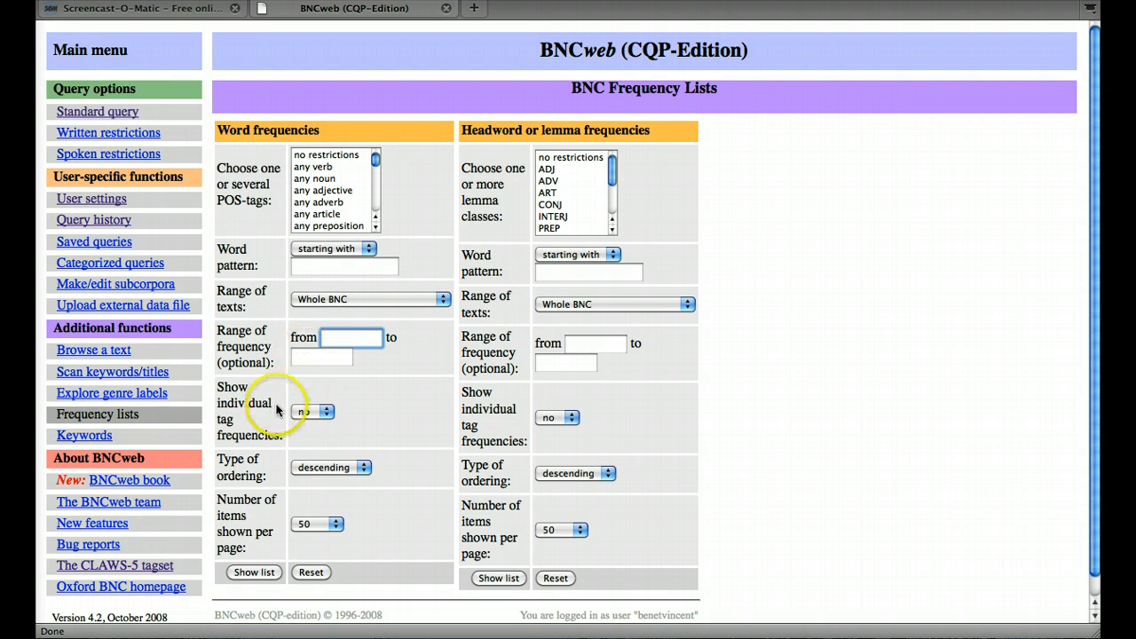
mouse_move(269, 426)
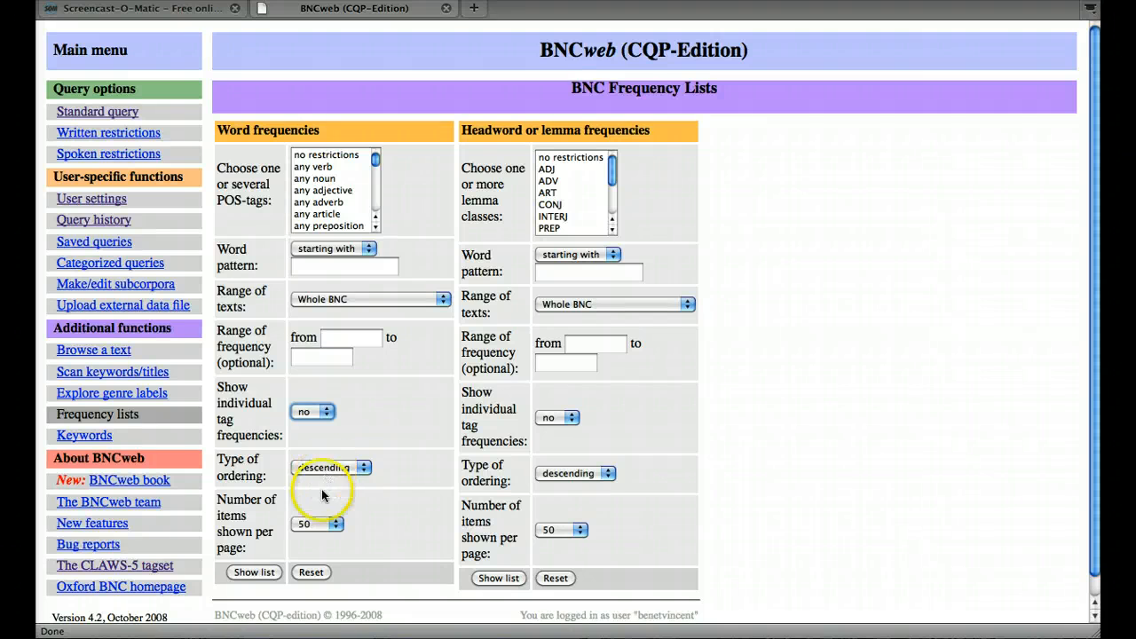
Order the list descending and show the whole-BNC word frequency list
click(331, 468)
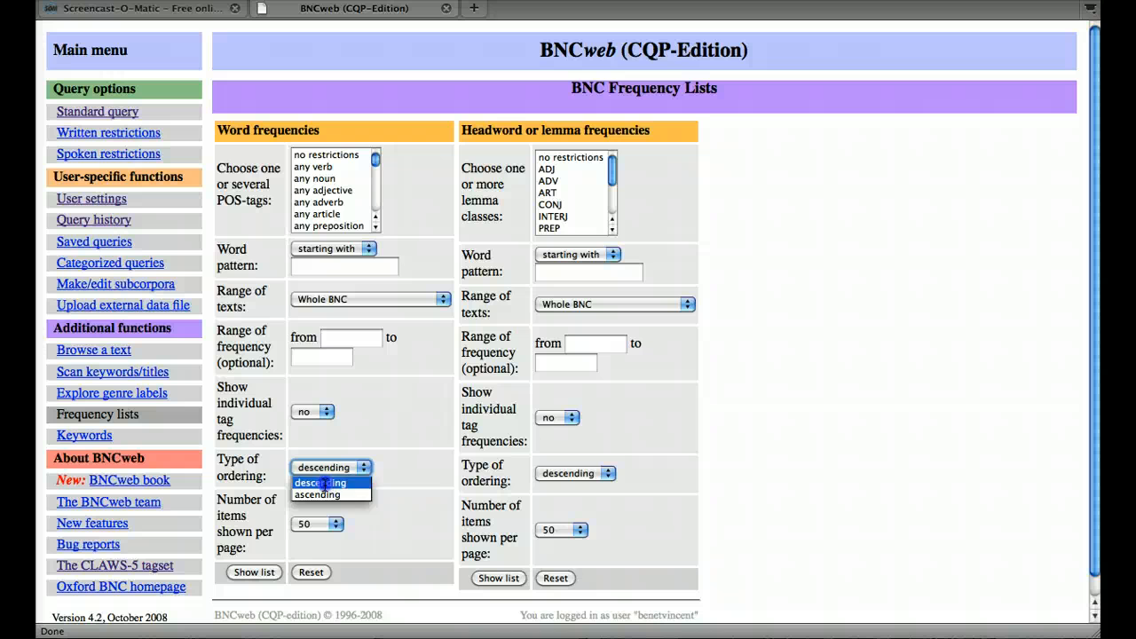
click(331, 467)
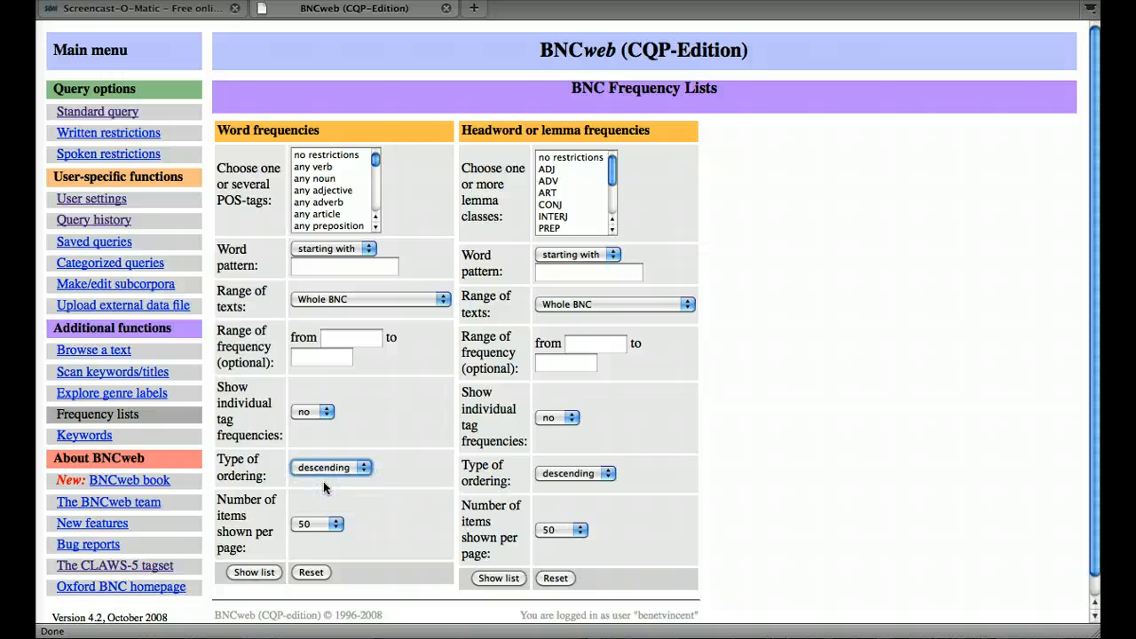
mouse_move(411, 406)
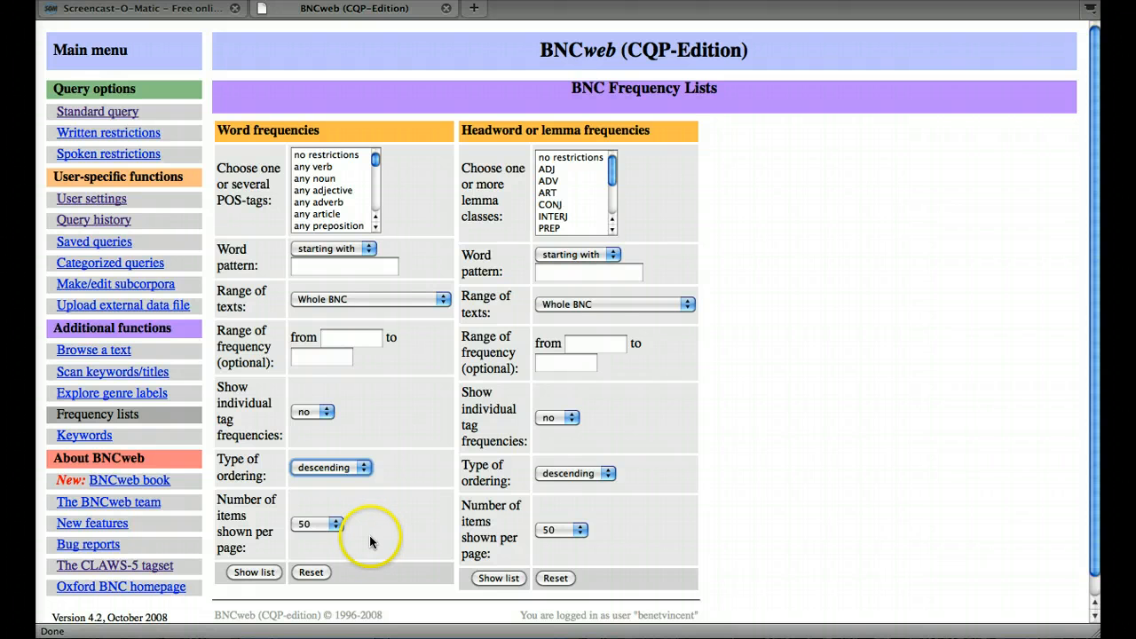
mouse_move(254, 565)
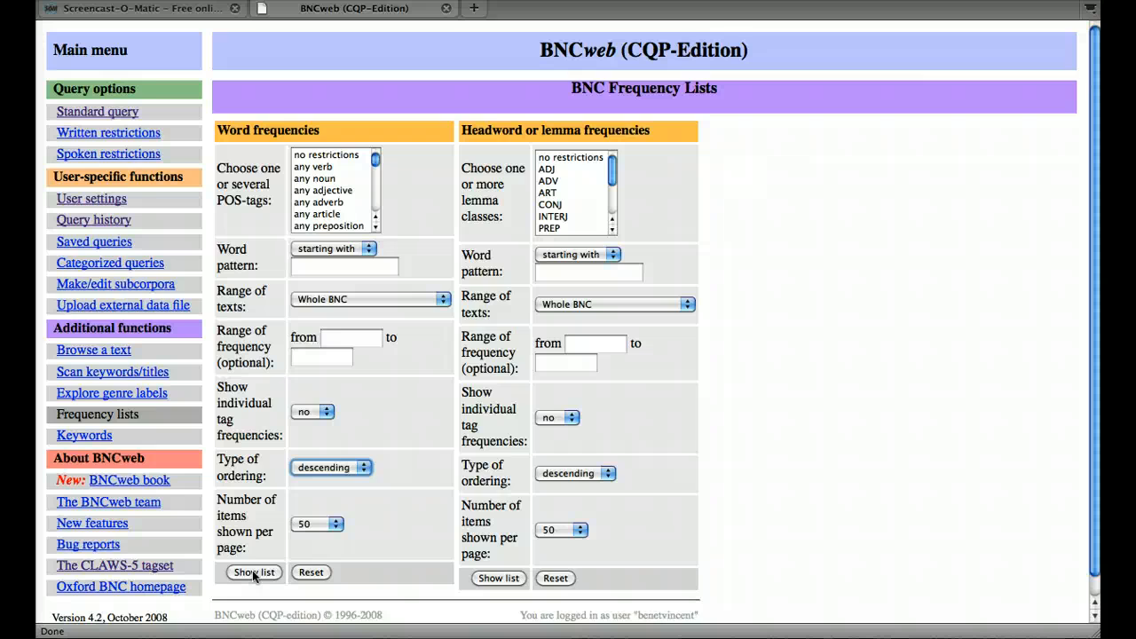
click(254, 572)
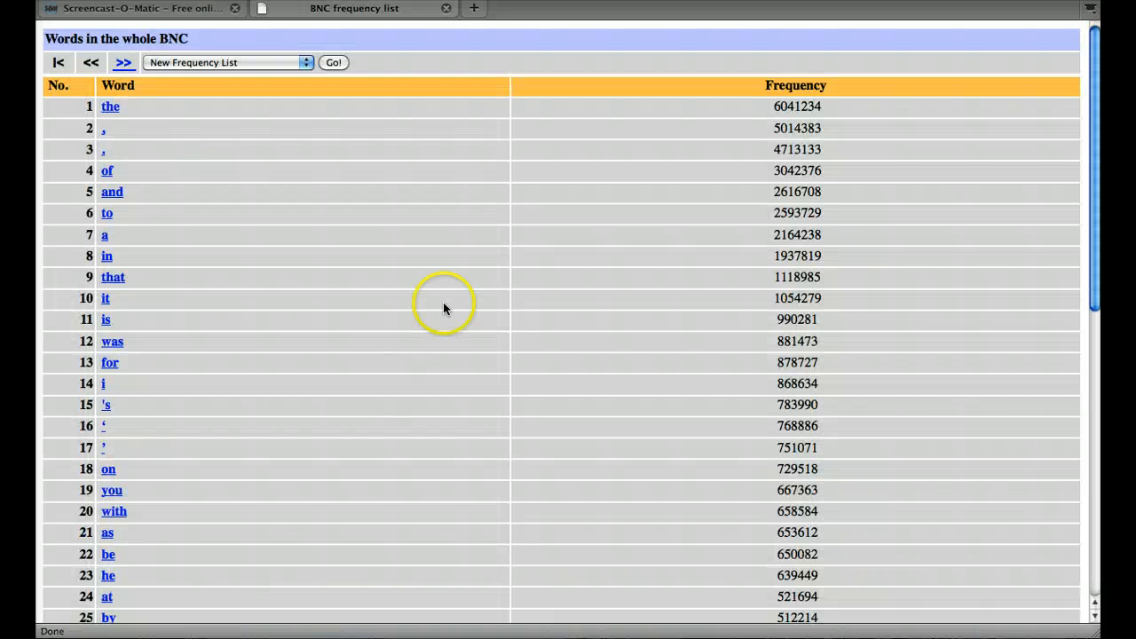
mouse_move(249, 142)
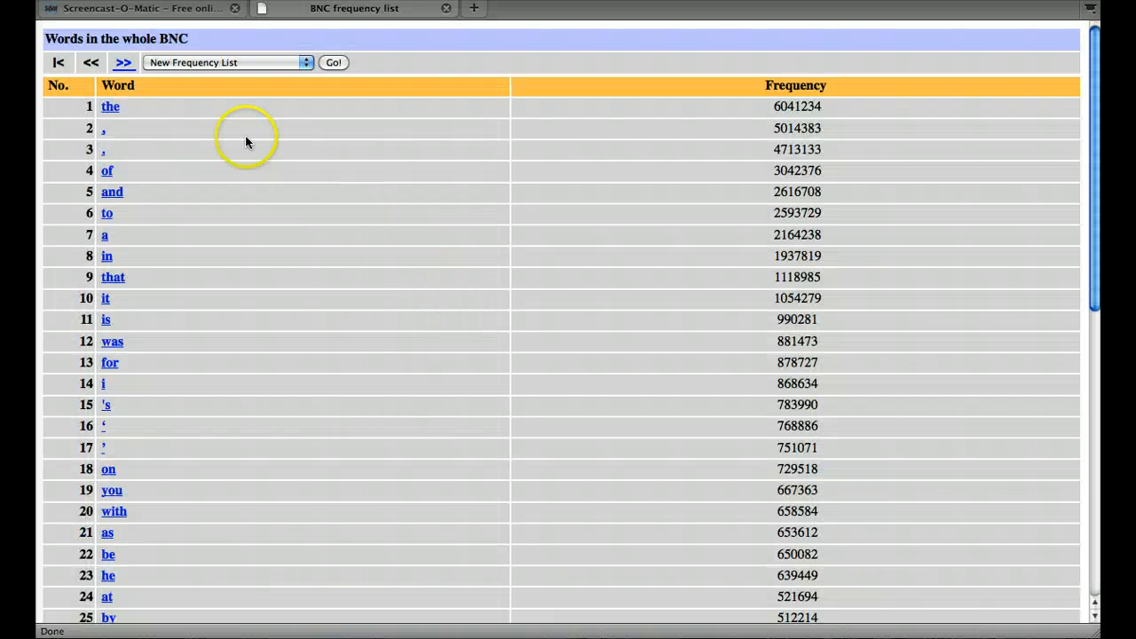
mouse_move(215, 122)
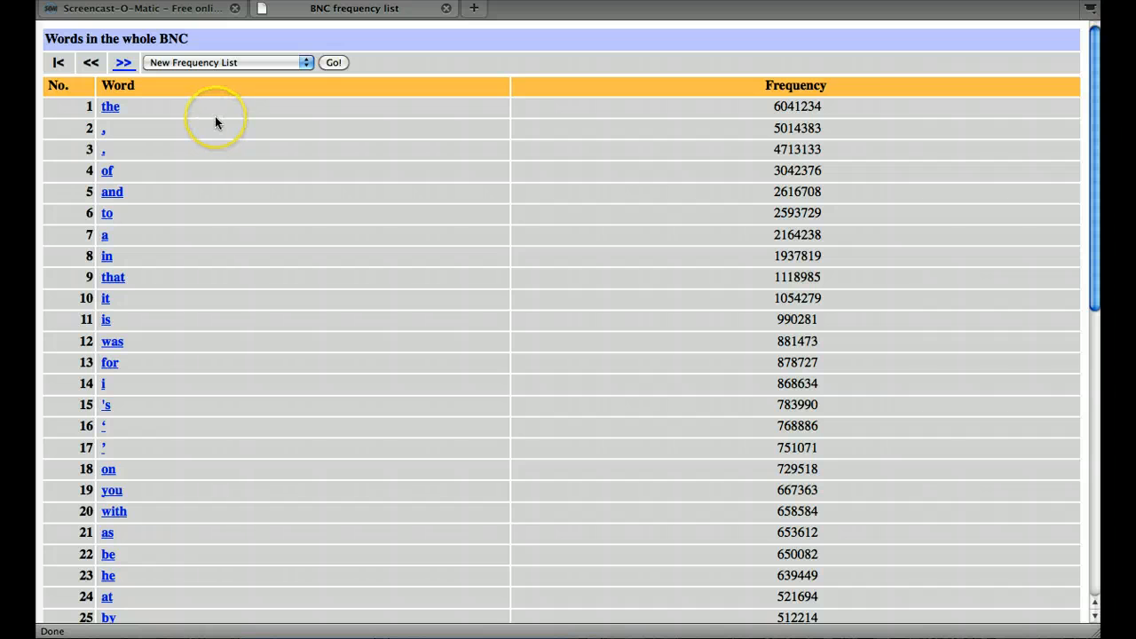
mouse_move(745, 117)
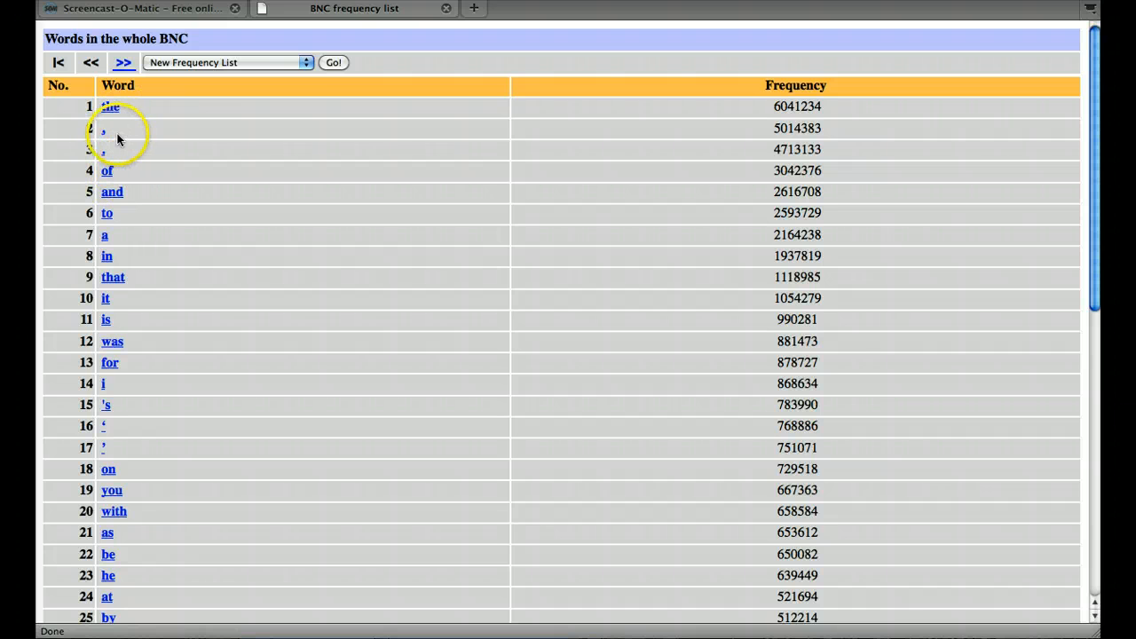
mouse_move(114, 149)
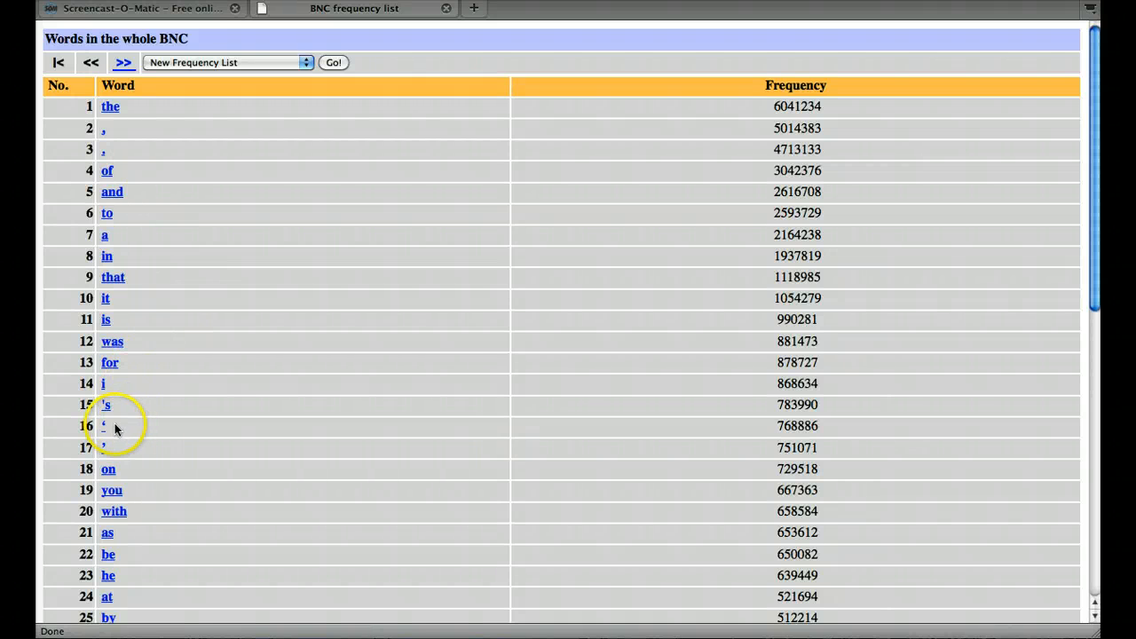
mouse_move(115, 452)
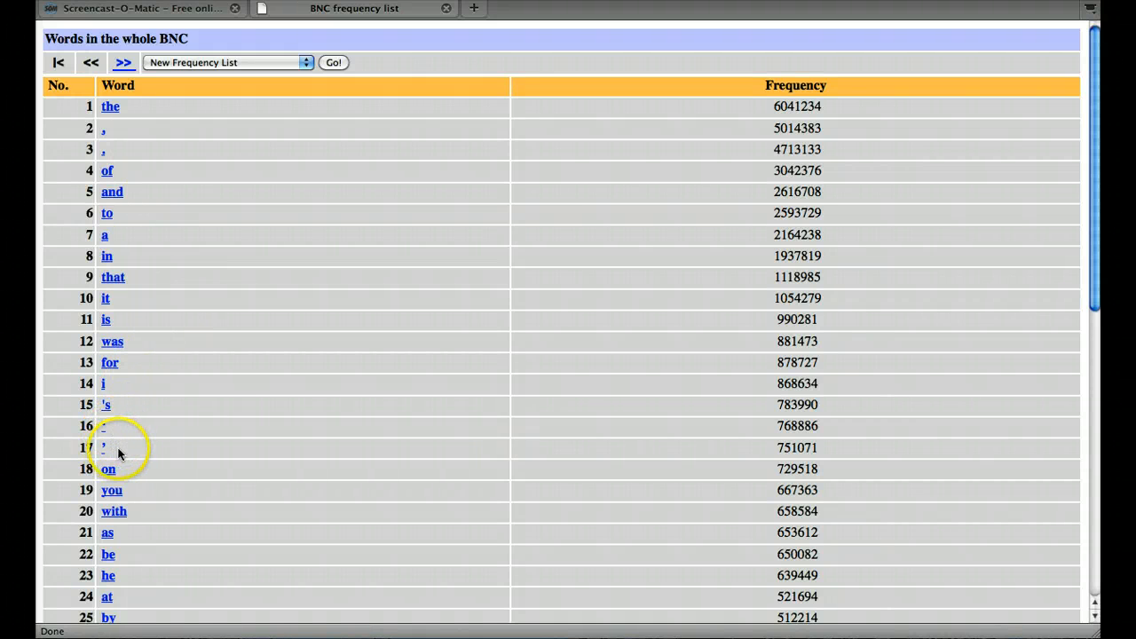
mouse_move(145, 139)
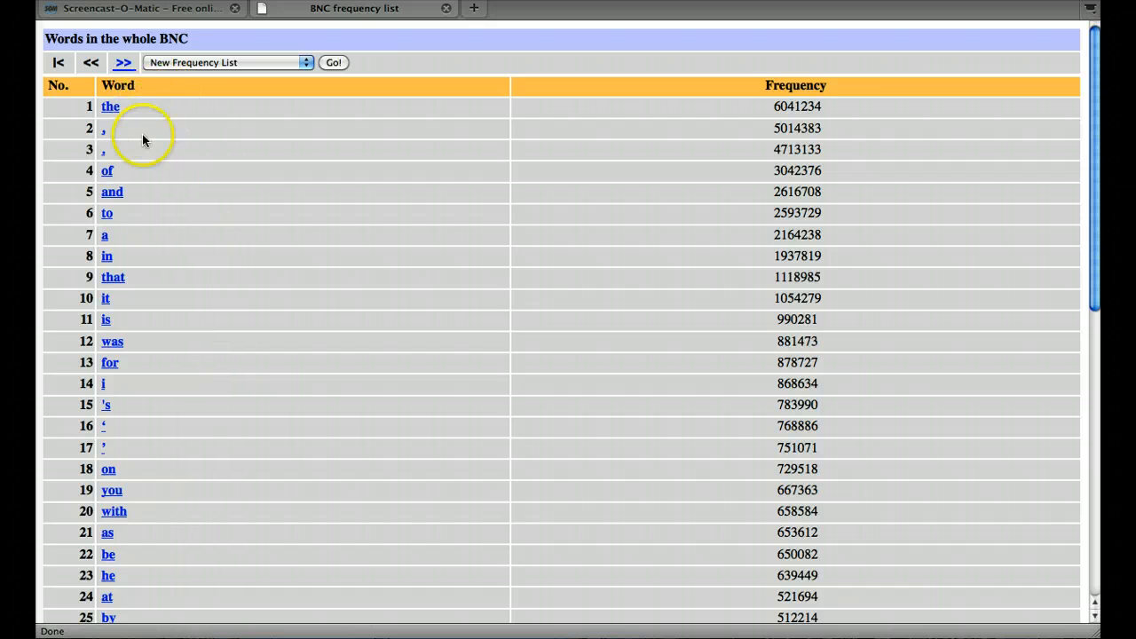
mouse_move(146, 271)
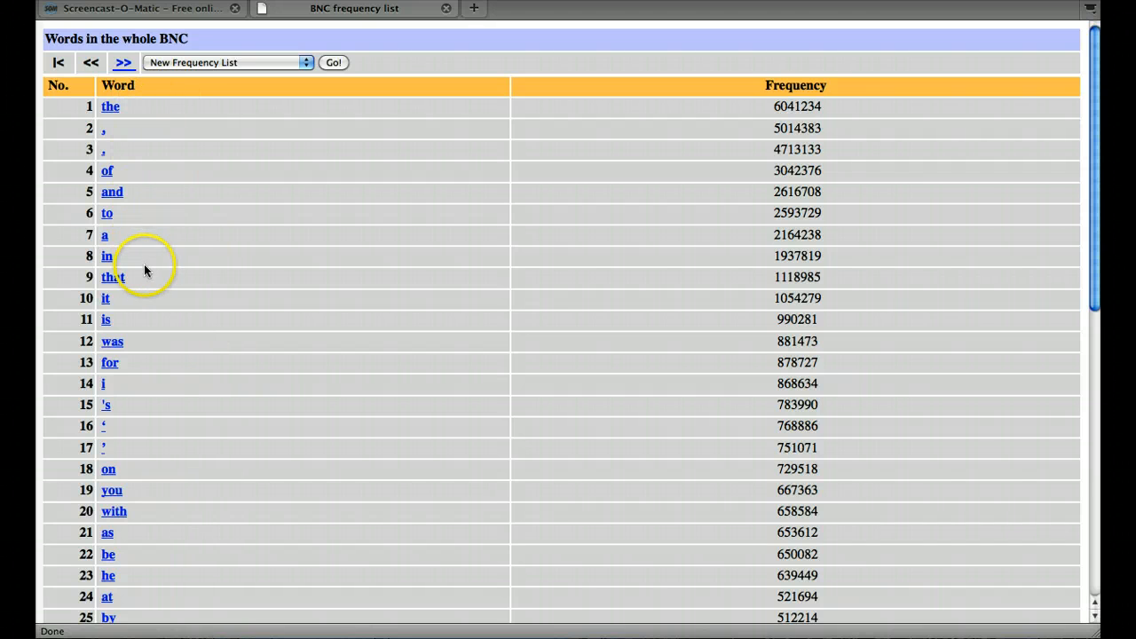
mouse_move(136, 310)
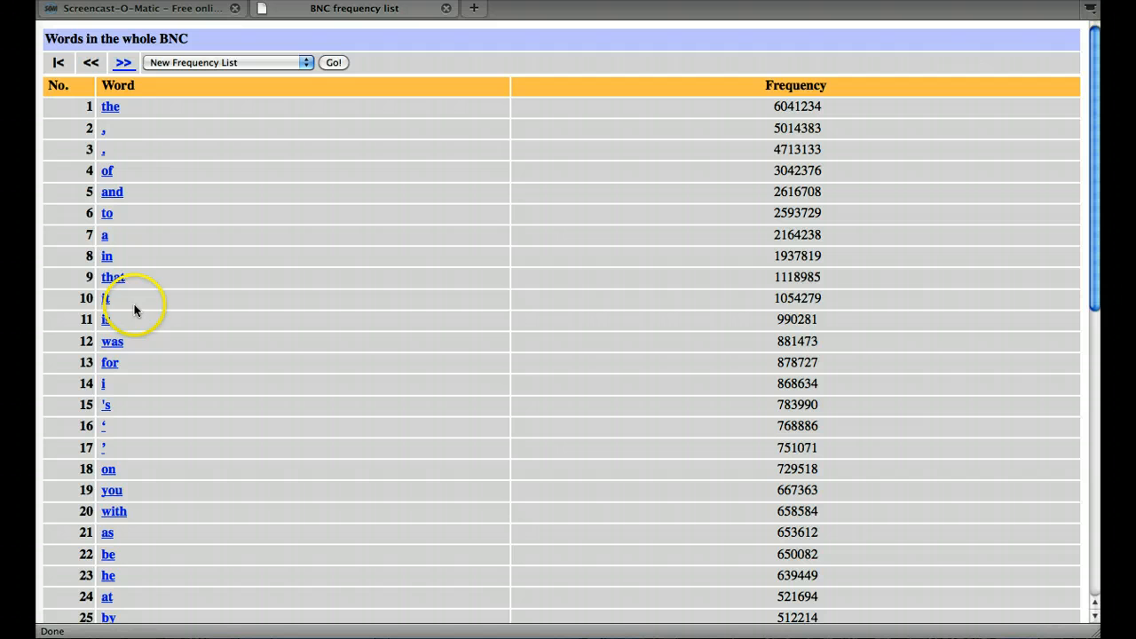
mouse_move(164, 447)
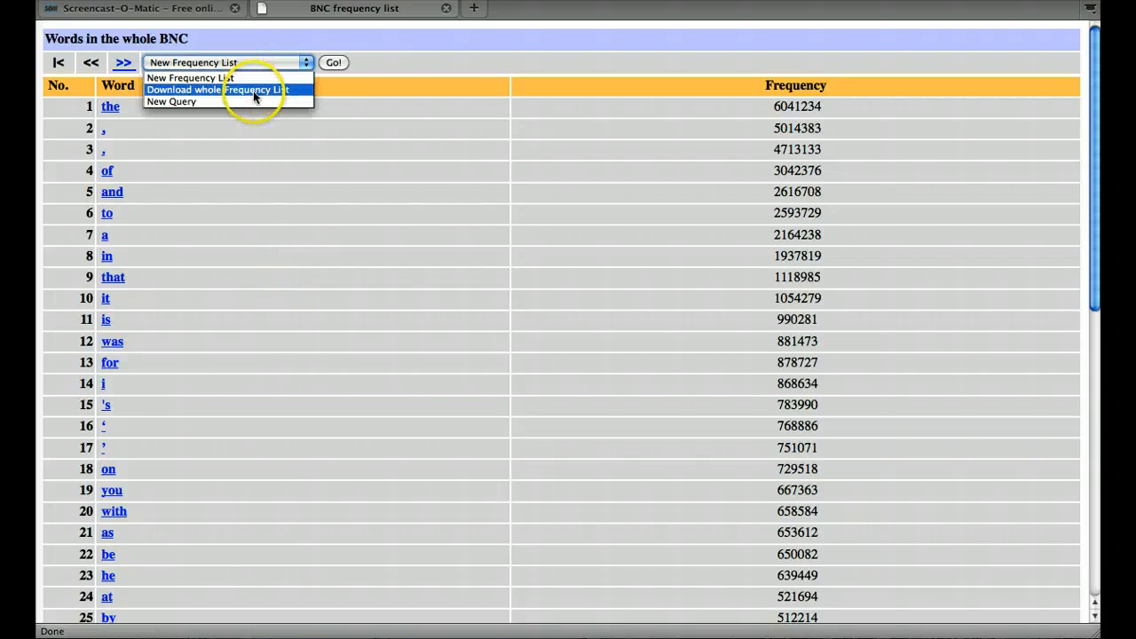
Choose 'Download whole Frequency List' in the results action dropdown
click(225, 90)
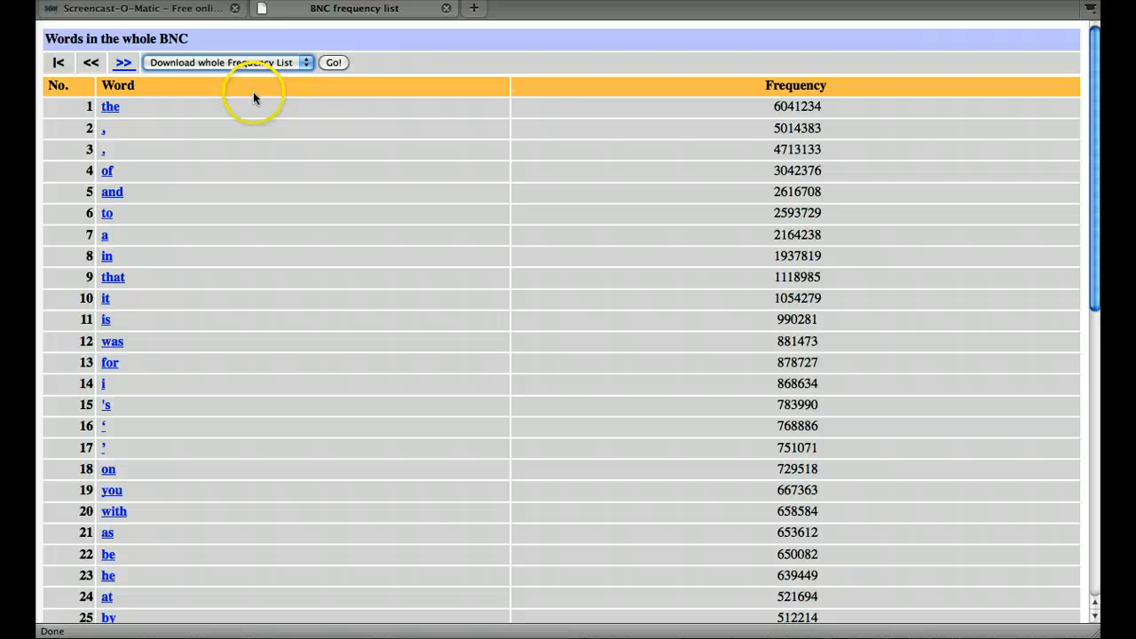
mouse_move(466, 279)
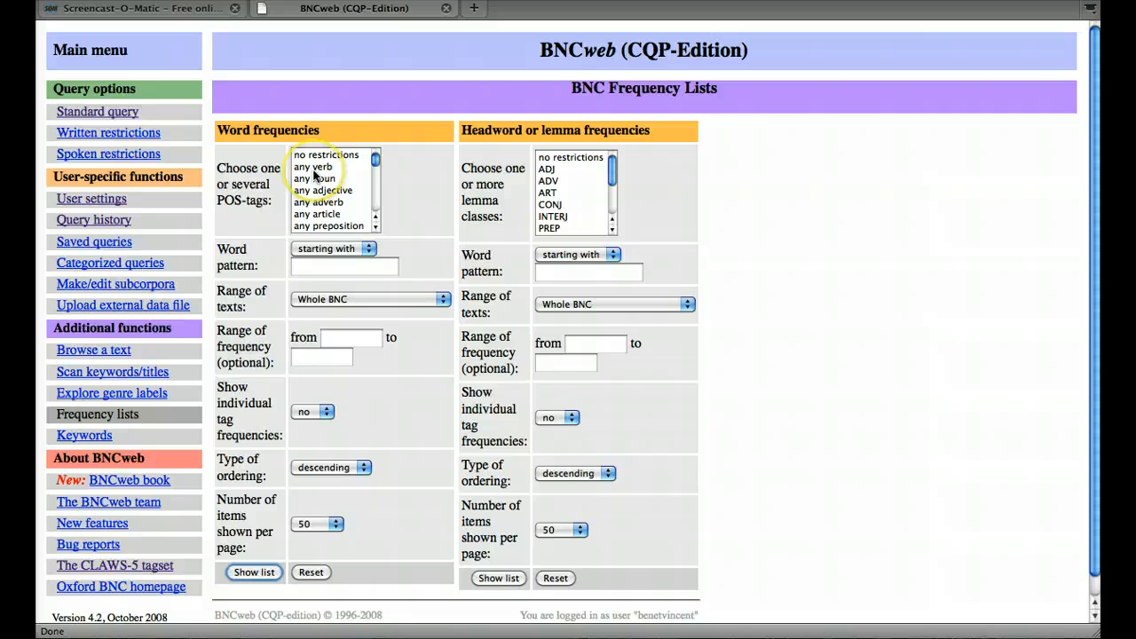
mouse_move(310, 168)
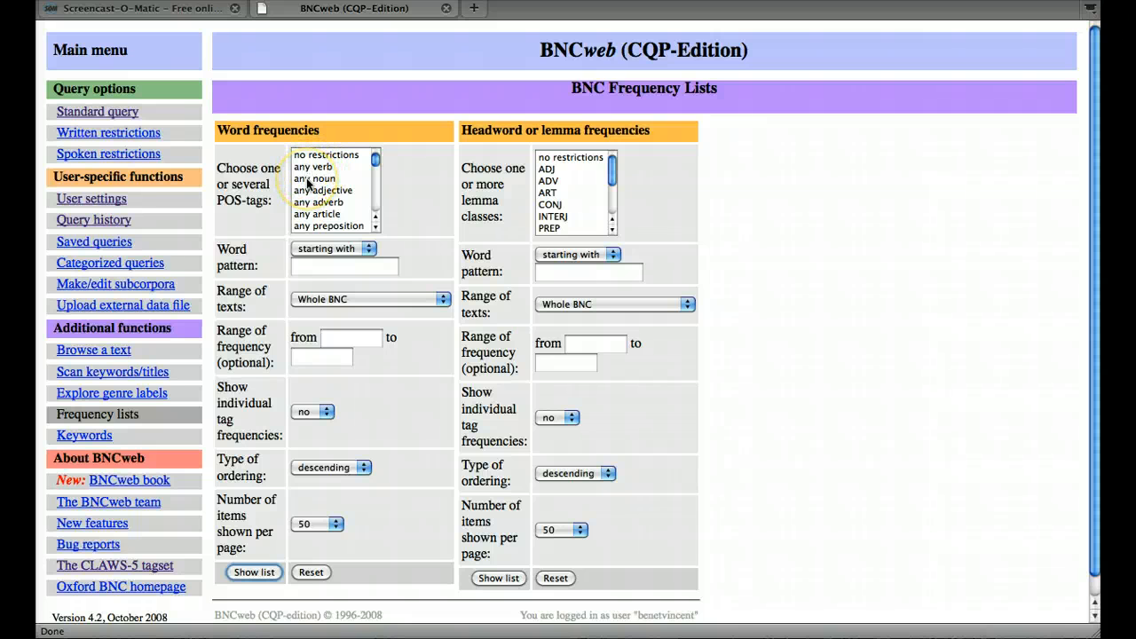
Restrict the POS tag to 'any noun' and show the noun list
click(315, 178)
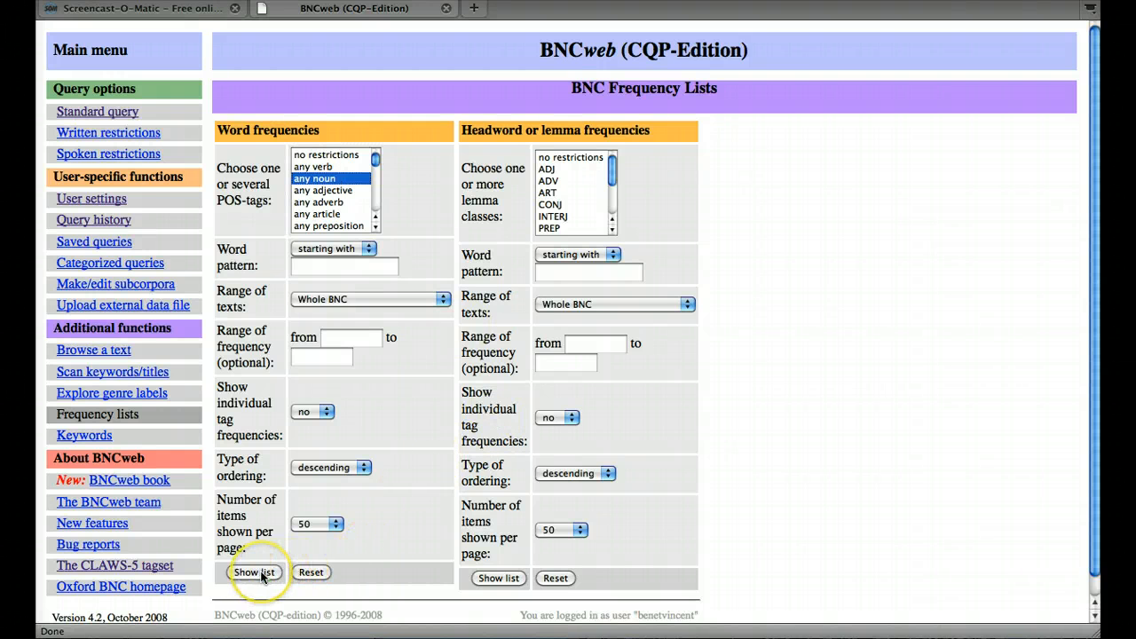
click(255, 572)
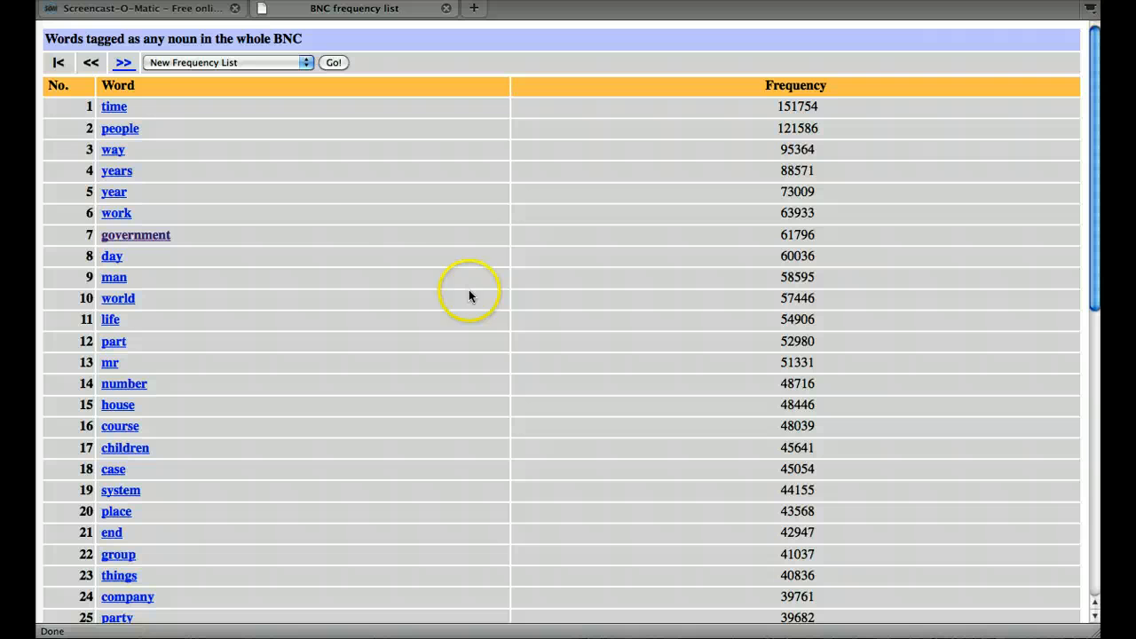
mouse_move(272, 145)
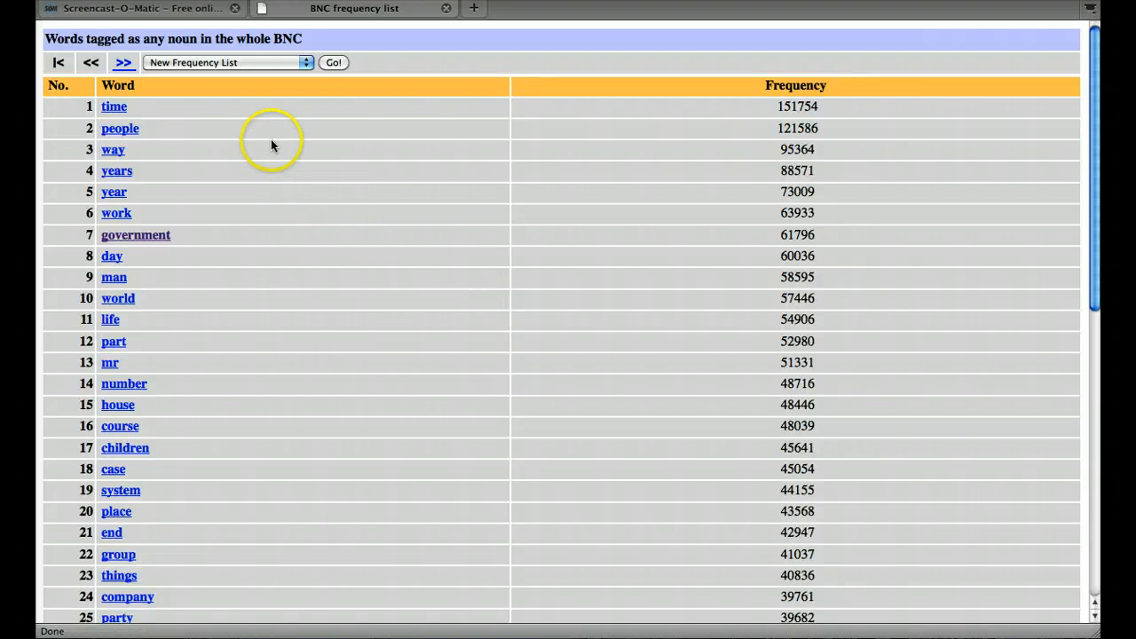
mouse_move(427, 285)
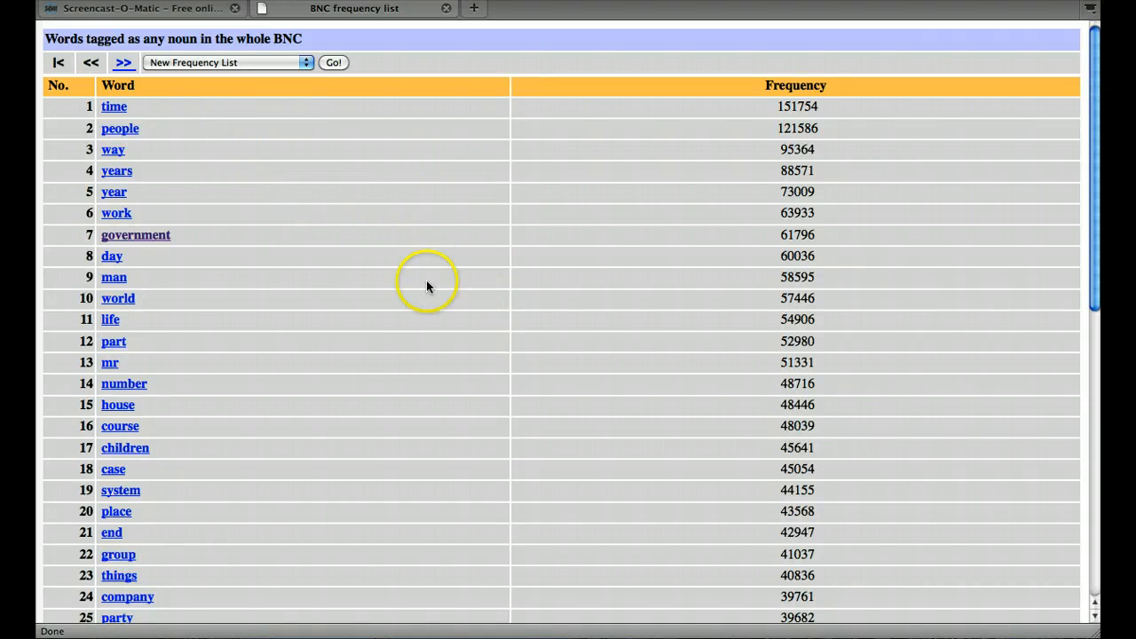
mouse_move(427, 297)
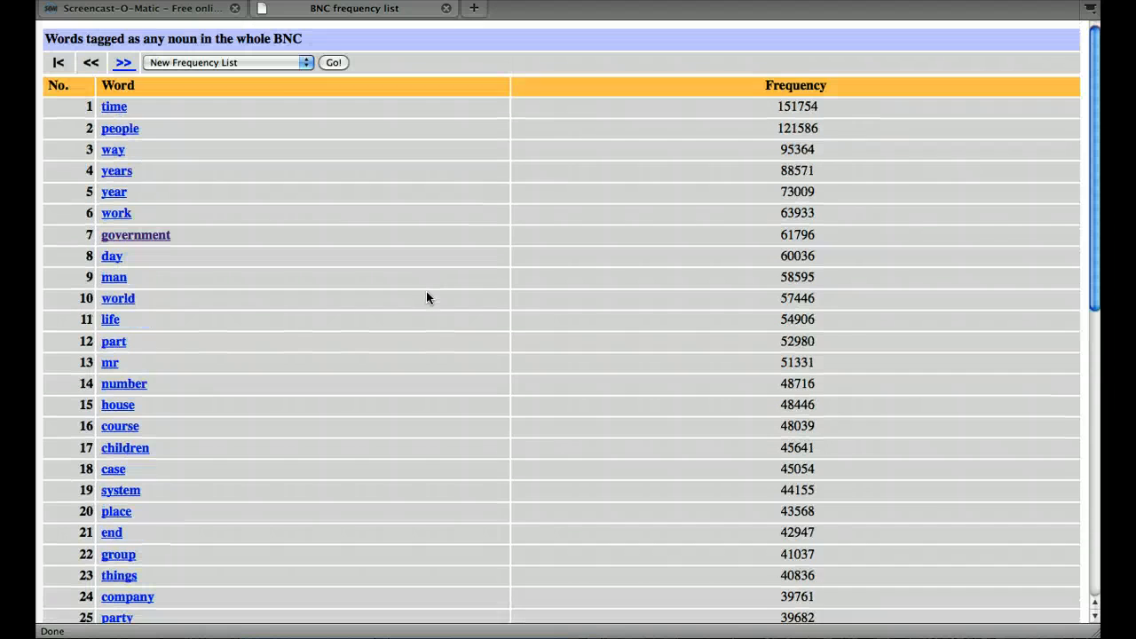
mouse_move(206, 103)
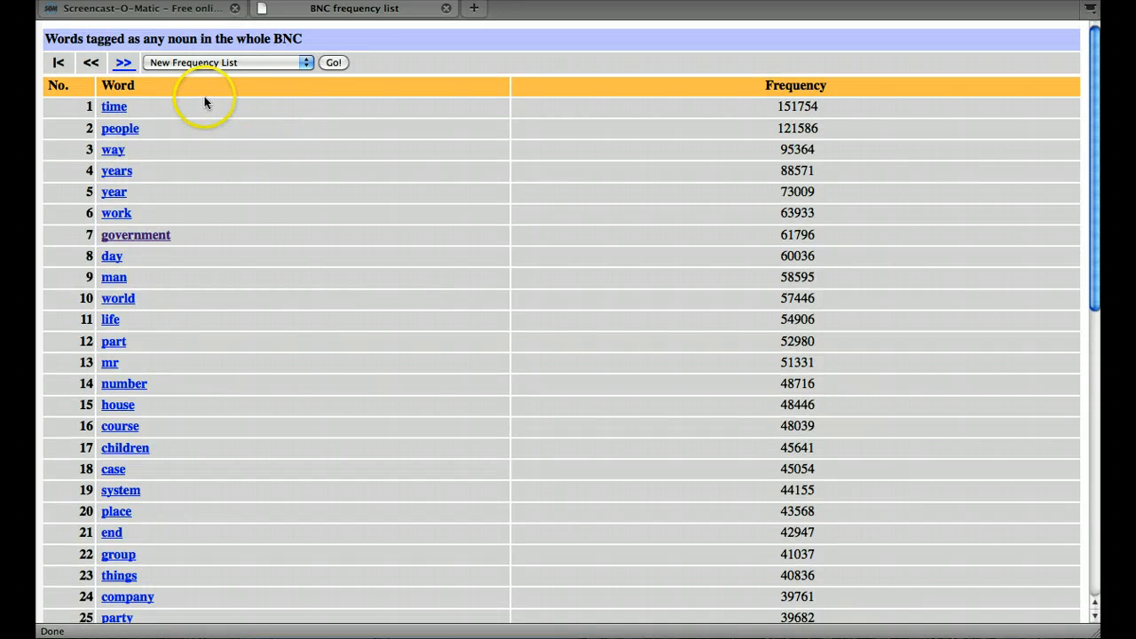
mouse_move(187, 276)
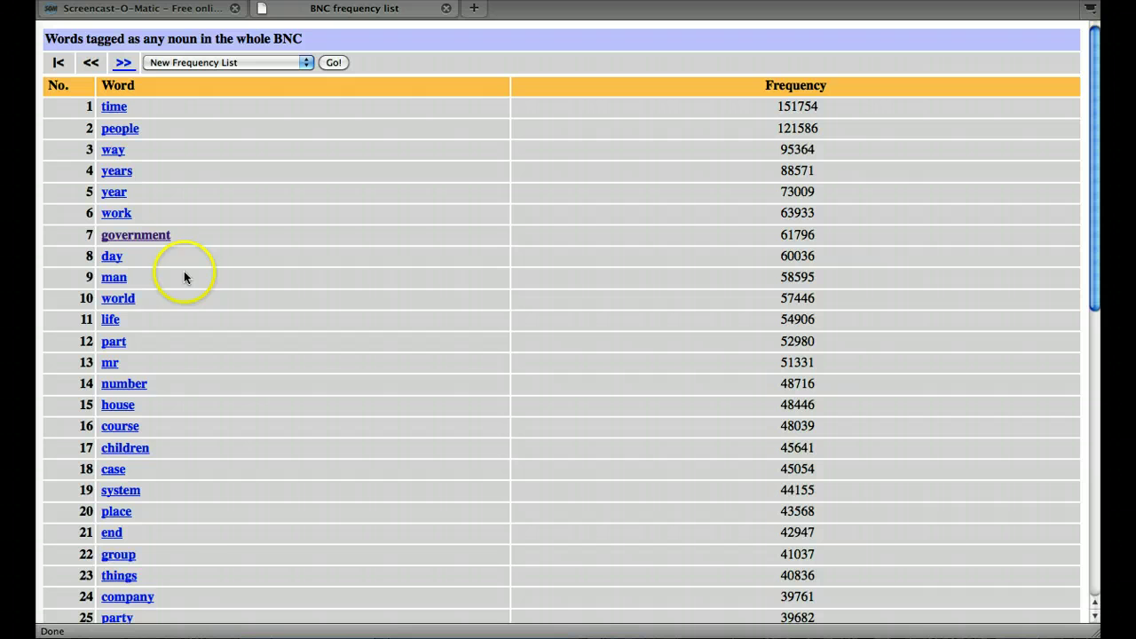
mouse_move(219, 539)
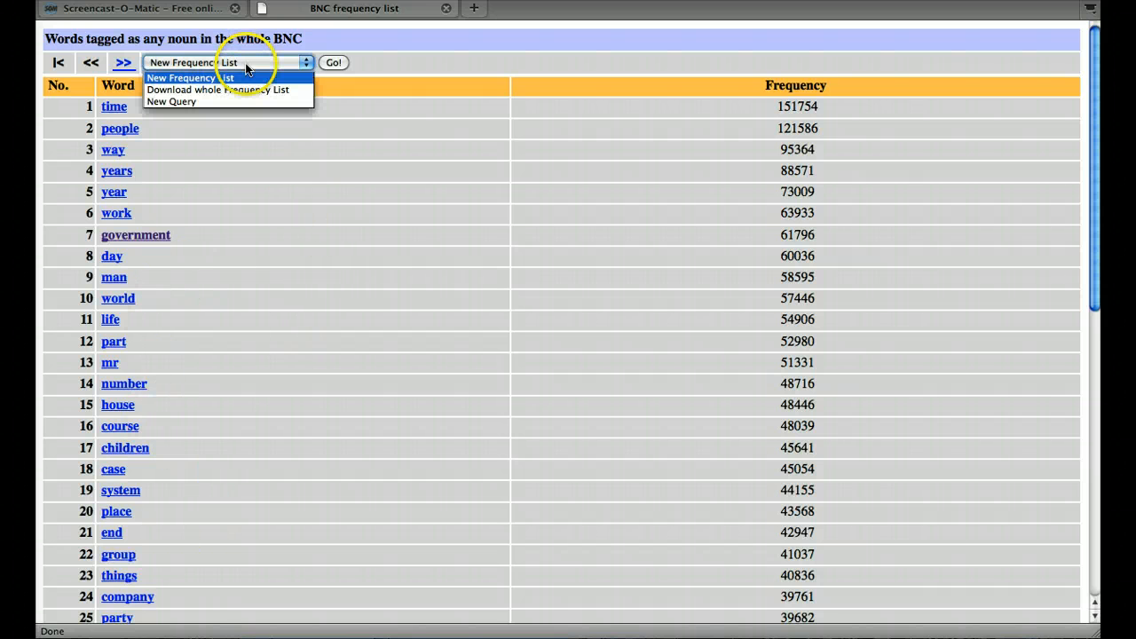
Select 'Download whole Frequency List' for the noun list and submit
click(219, 89)
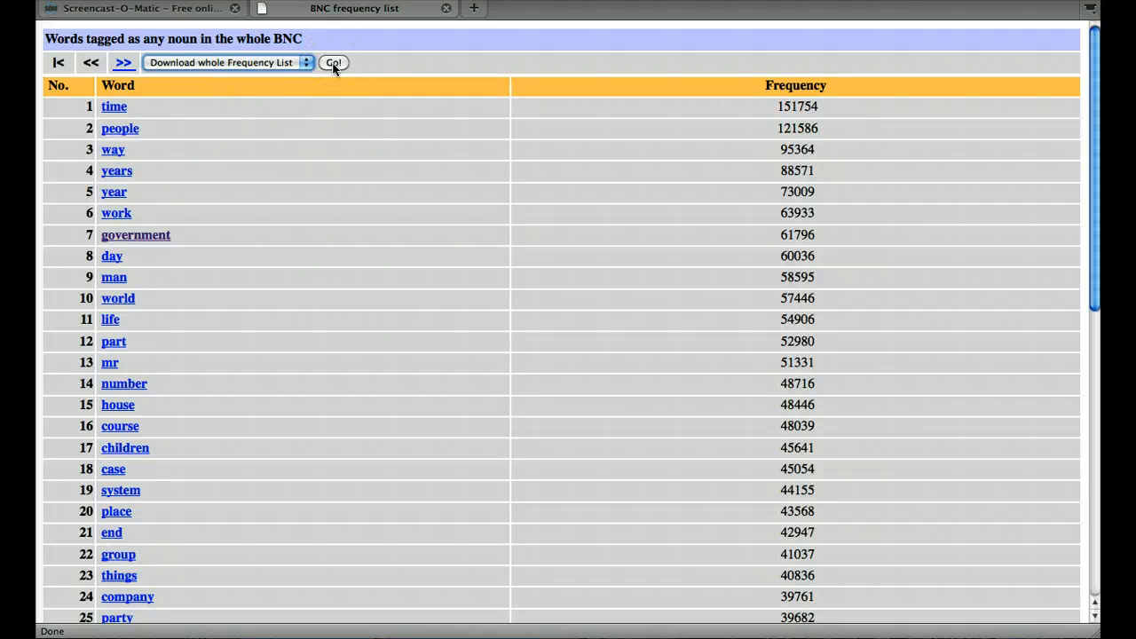
click(333, 62)
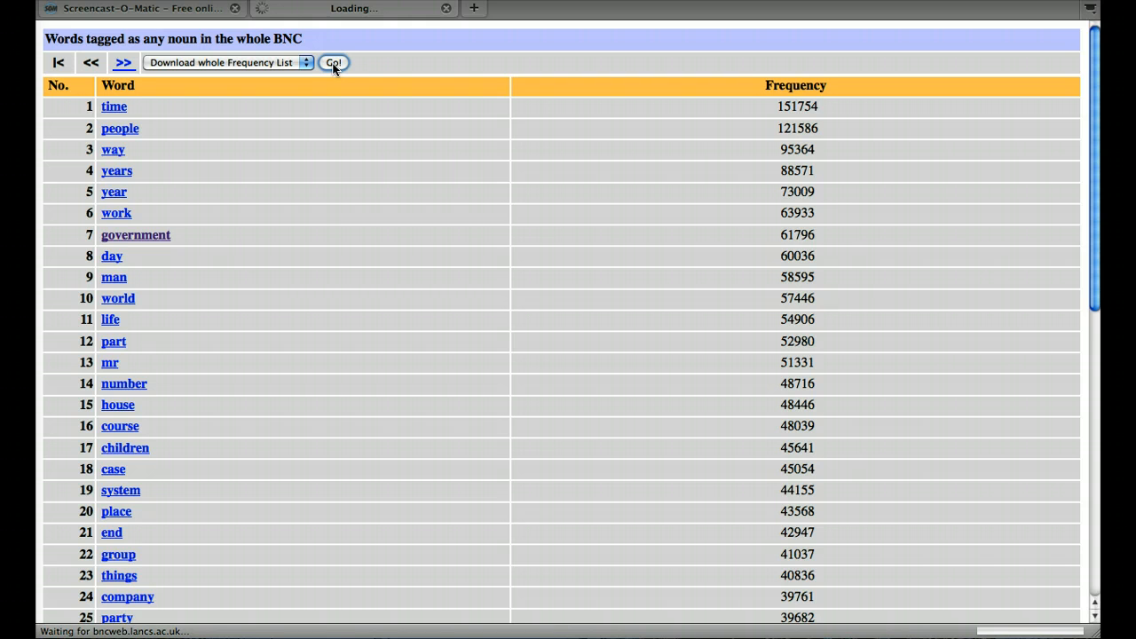
scroll(down, 3)
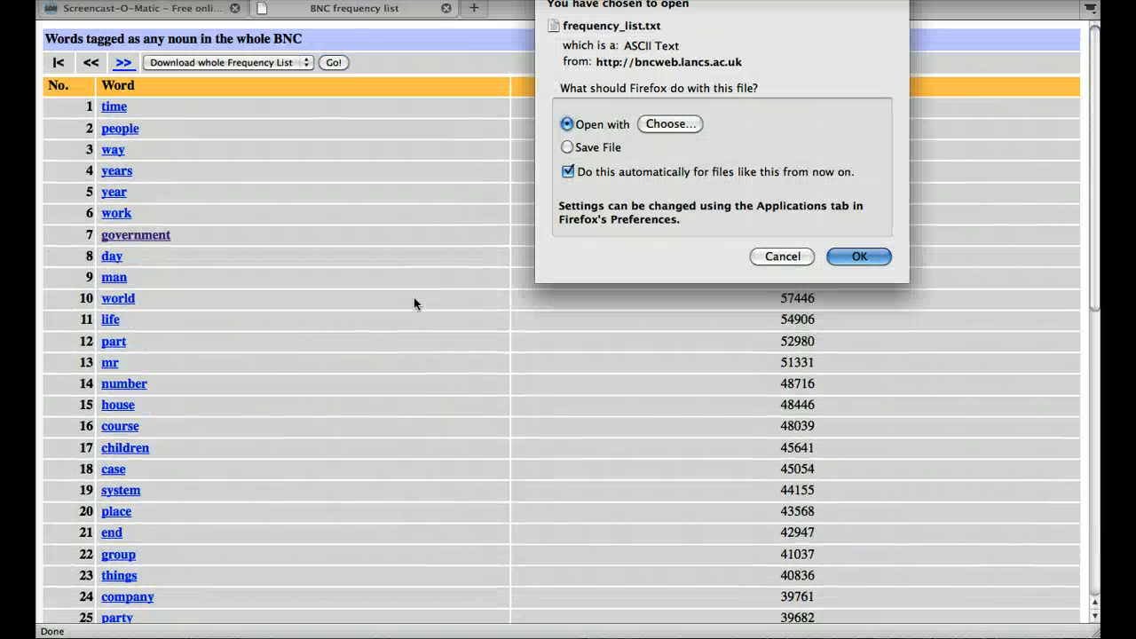
mouse_move(856, 257)
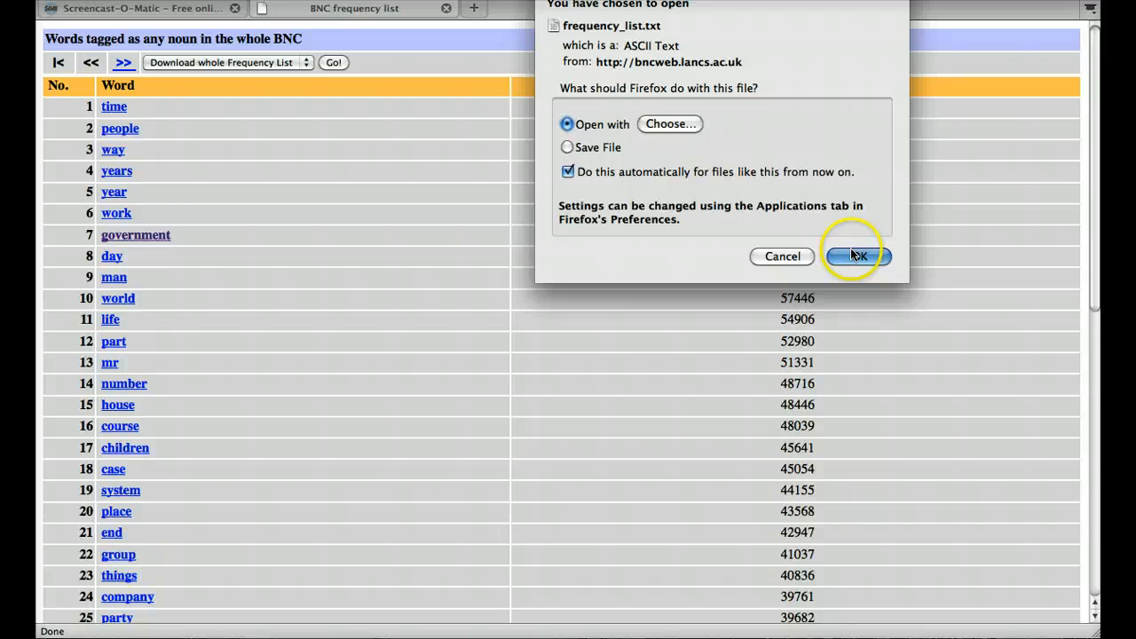
Download frequency_list.txt with 'Open with' selected and confirm
click(857, 257)
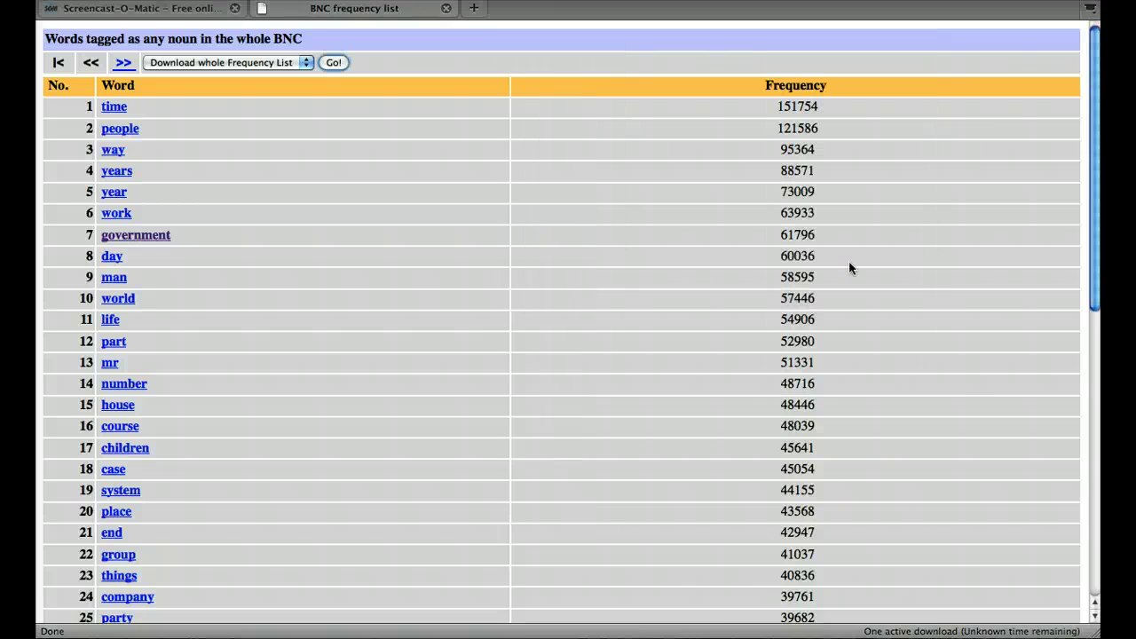
click(333, 63)
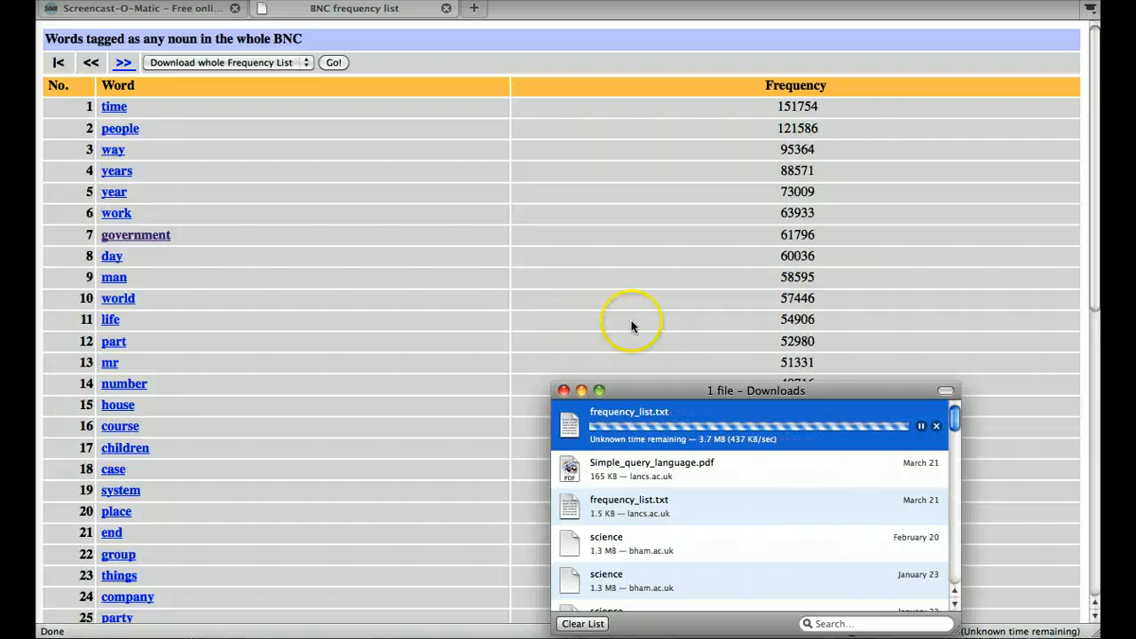
mouse_move(714, 450)
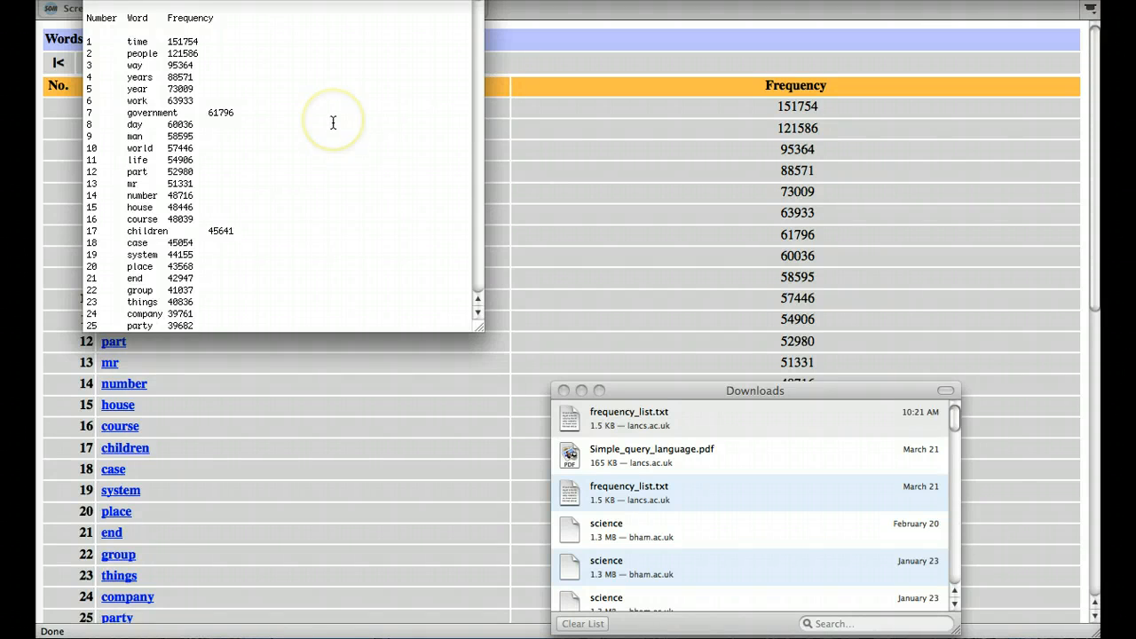
Scroll down frequency_list.txt in TextEdit past the top nouns to entries like information and business
scroll(down, 3)
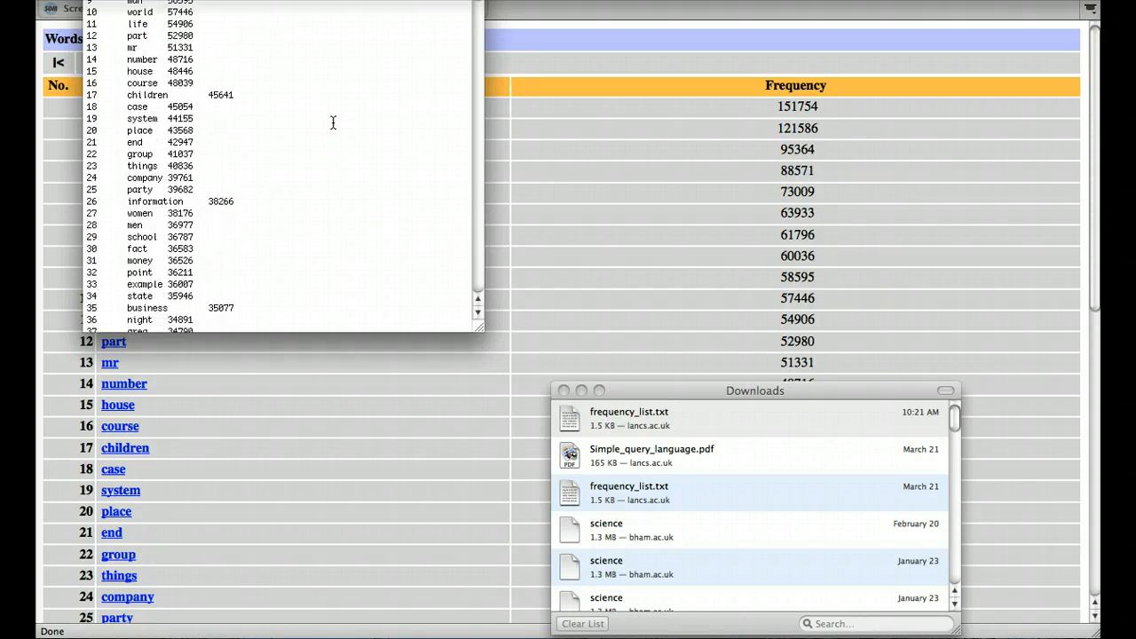
scroll(down, 3)
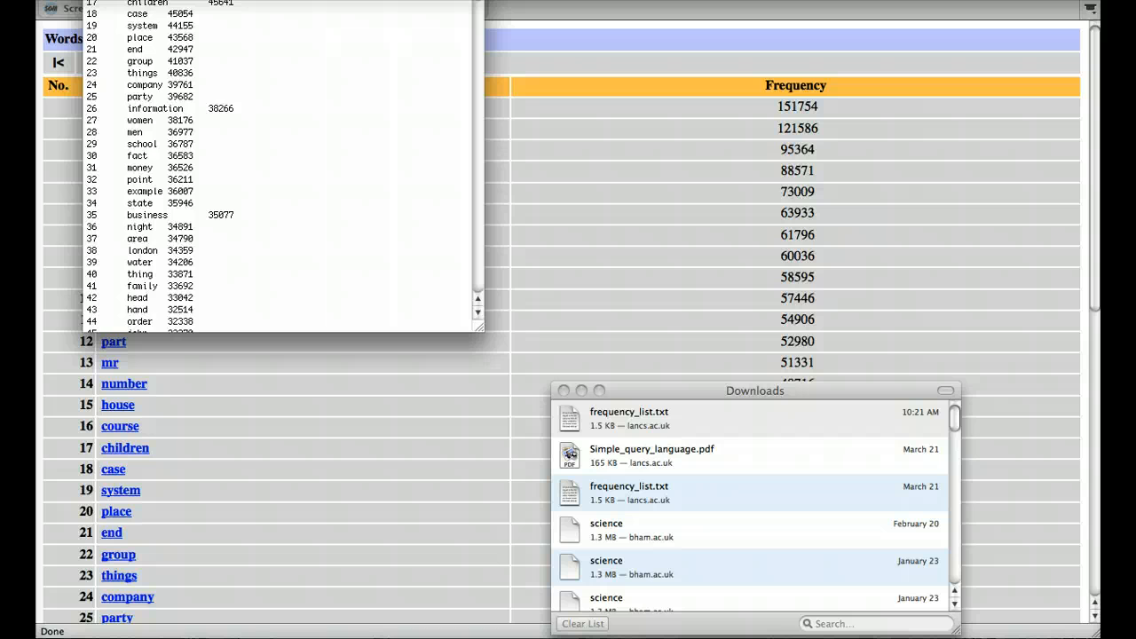